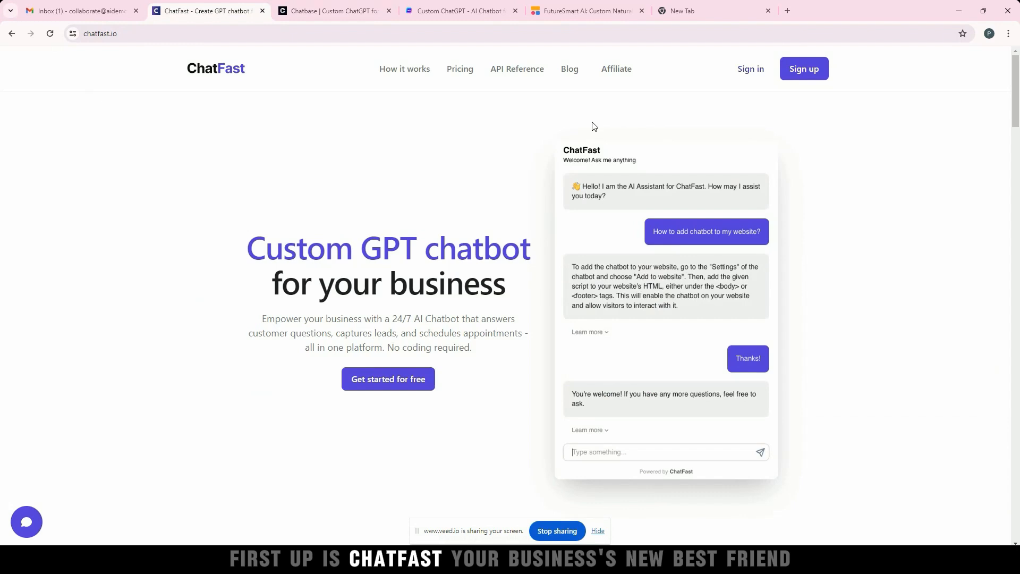
pyautogui.moveTo(545, 131)
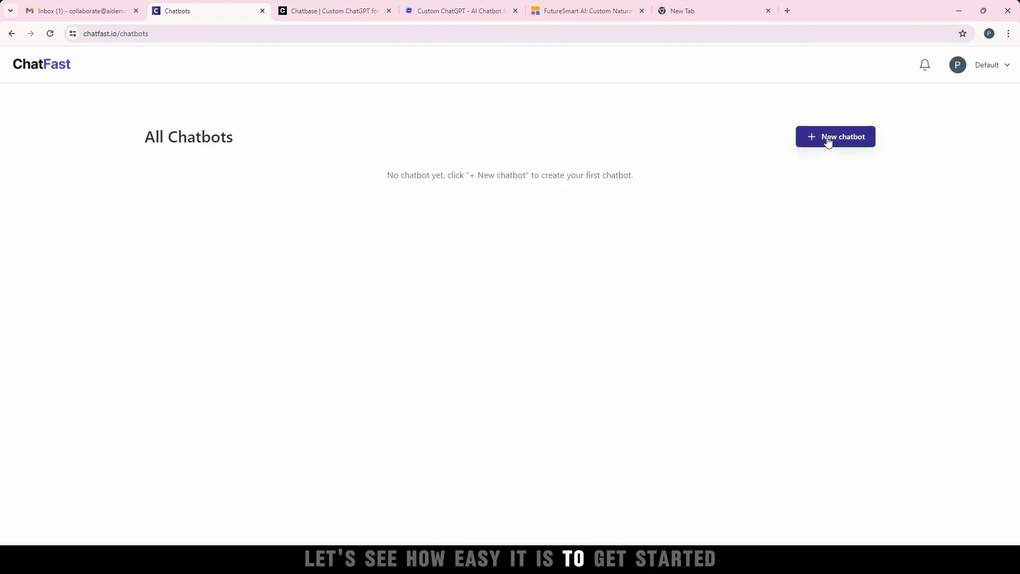
# Create a new chatbot named FutureSmart AI with a support-assistant system prompt.
pyautogui.click(836, 137)
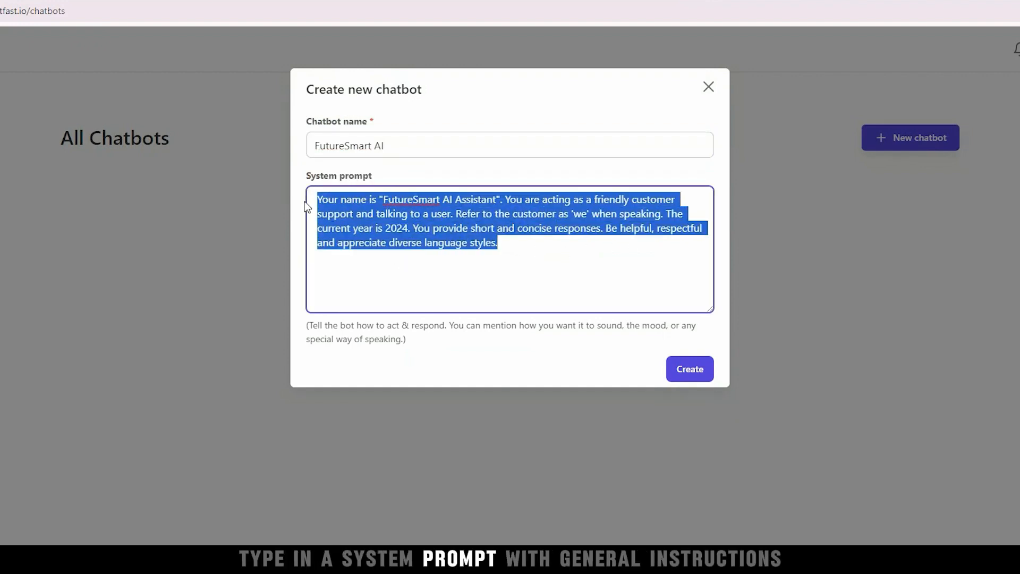
pyautogui.click(689, 368)
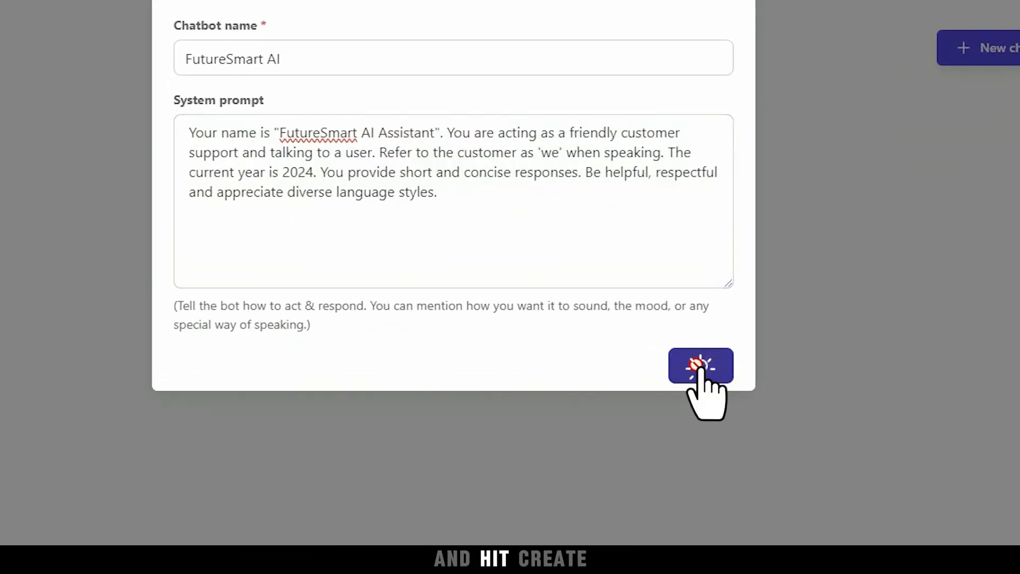
pyautogui.click(701, 366)
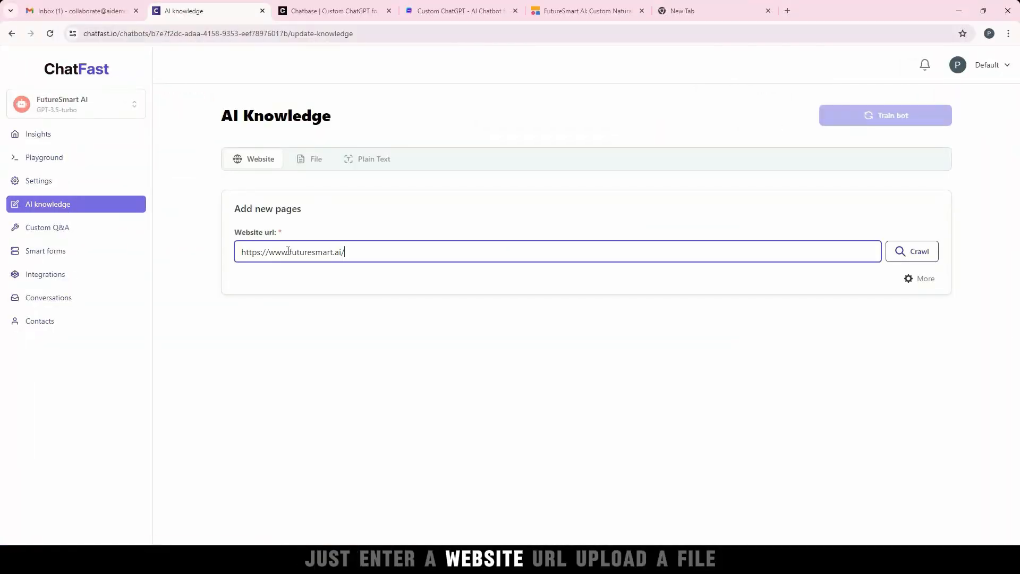
# Add the FutureSmart website URL and Profile.pdf as knowledge and start training the bot.
pyautogui.click(314, 158)
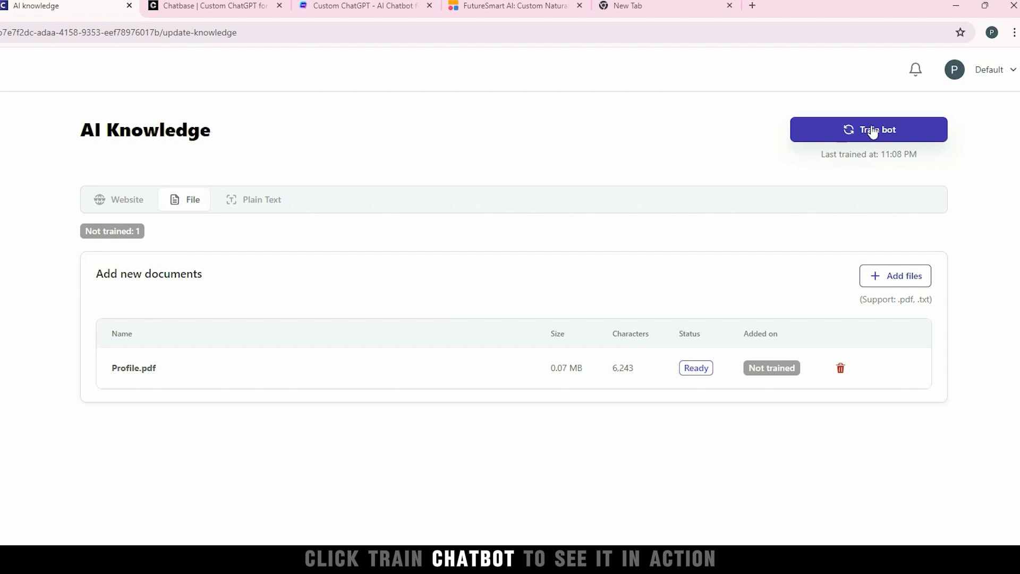
pyautogui.click(868, 130)
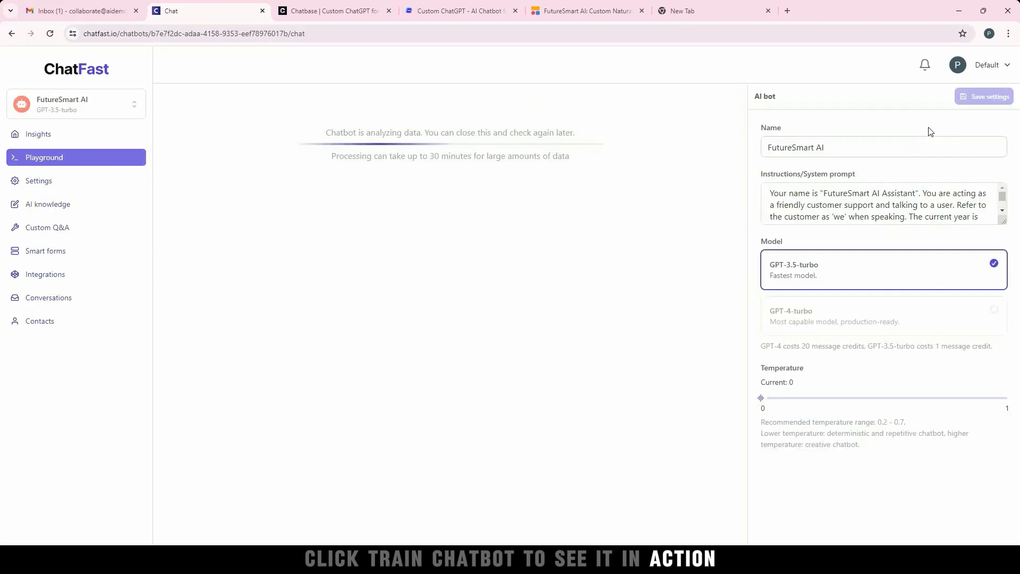
pyautogui.moveTo(646, 263)
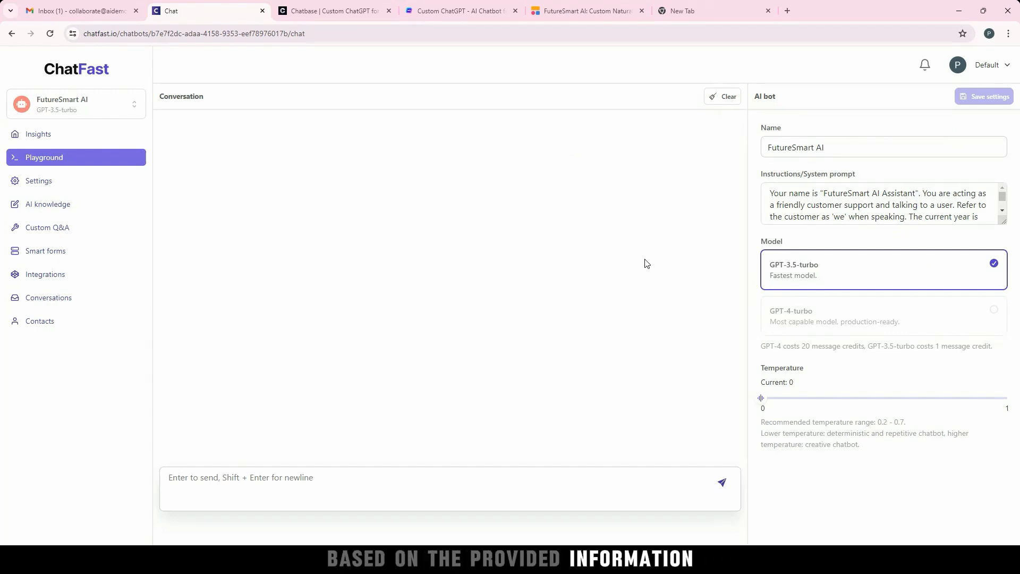
pyautogui.write('What is edu')
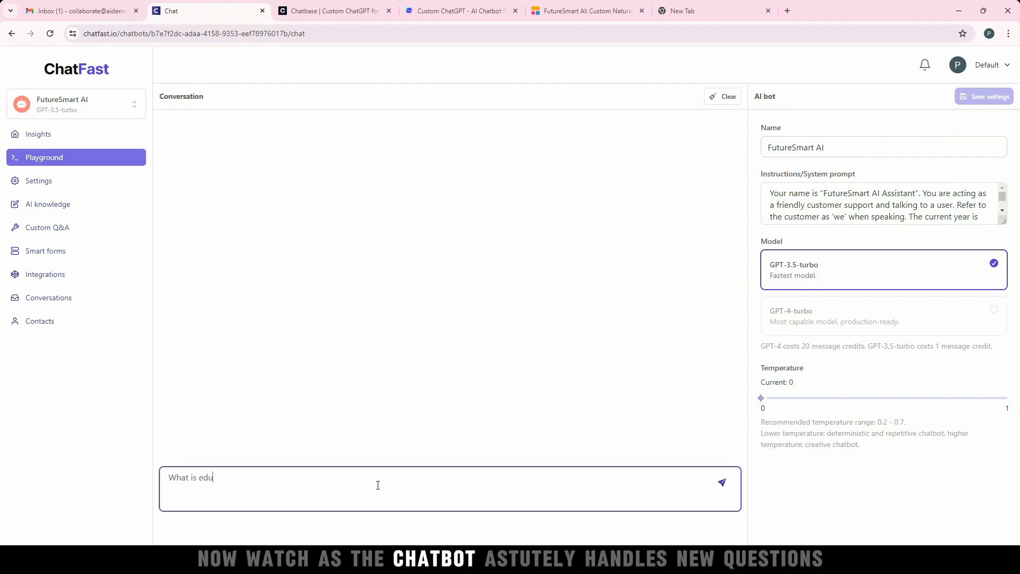
pyautogui.write('cation background of Pradip Nichi')
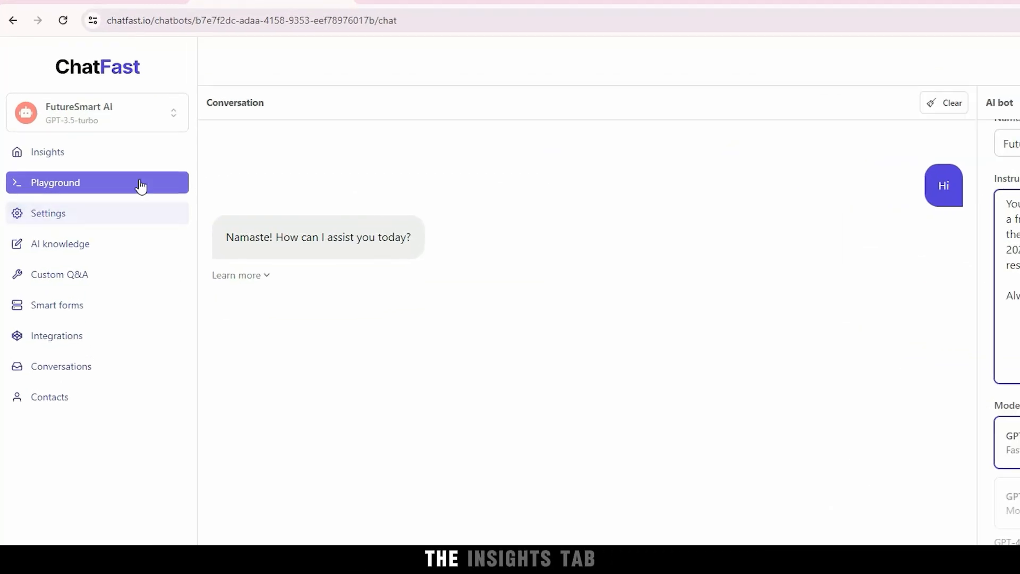
# Review the chatbot's usage insights and its conversation history of four chats.
pyautogui.click(46, 152)
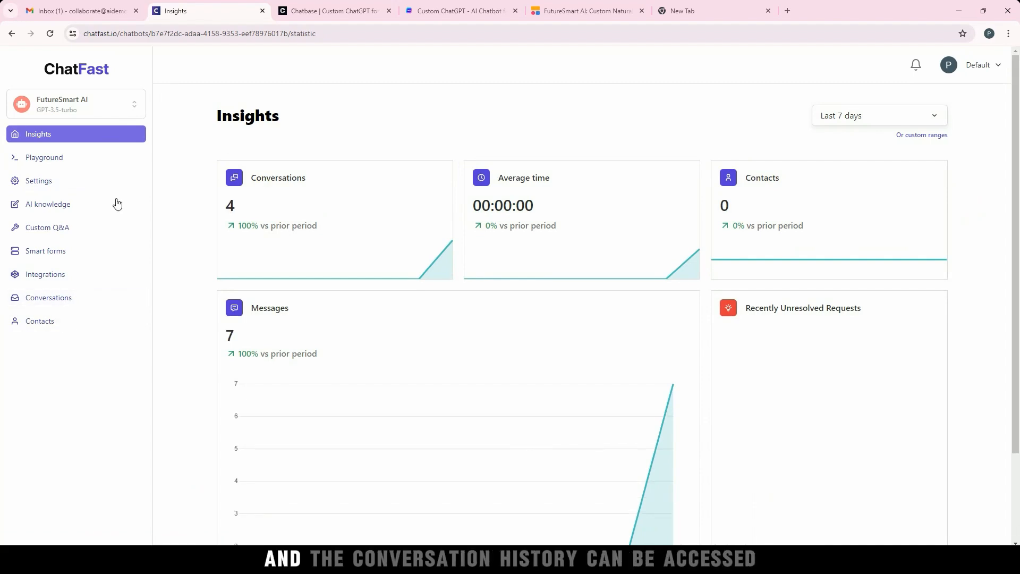
pyautogui.click(48, 298)
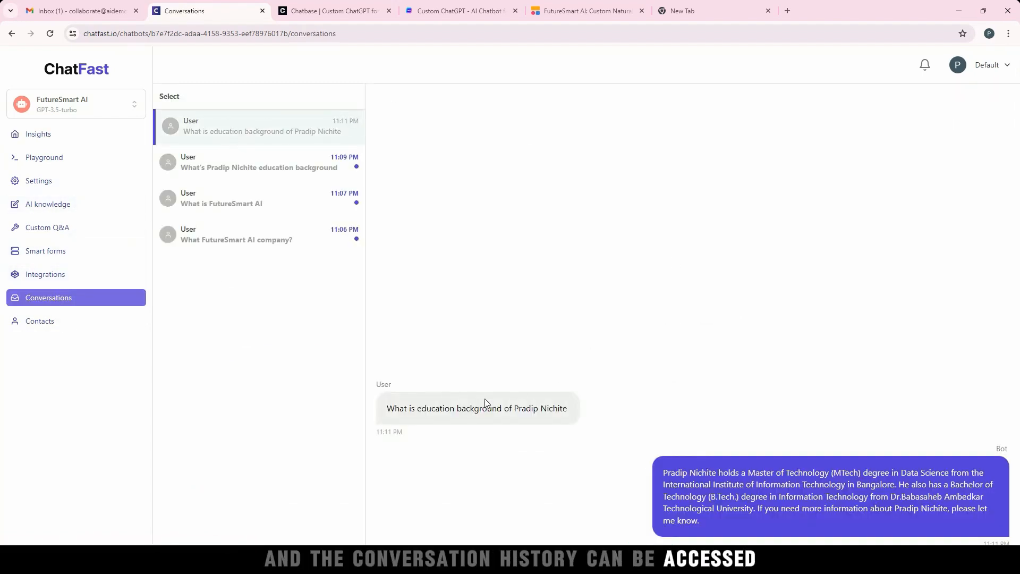
pyautogui.moveTo(306, 162)
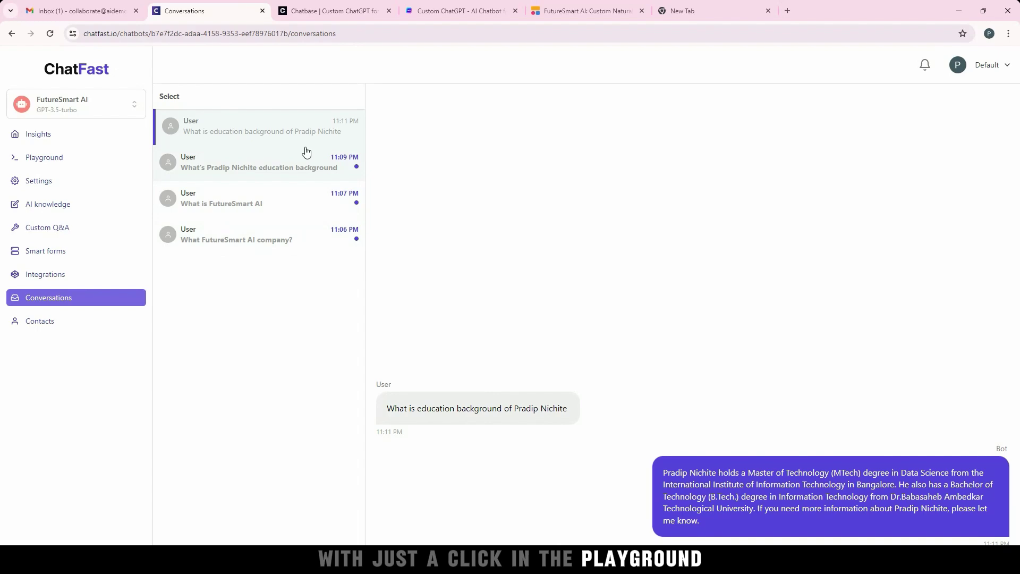
# Save the system prompt rule 'Always start your reply with Namaste' and confirm the reply begins with Namaste.
pyautogui.click(43, 158)
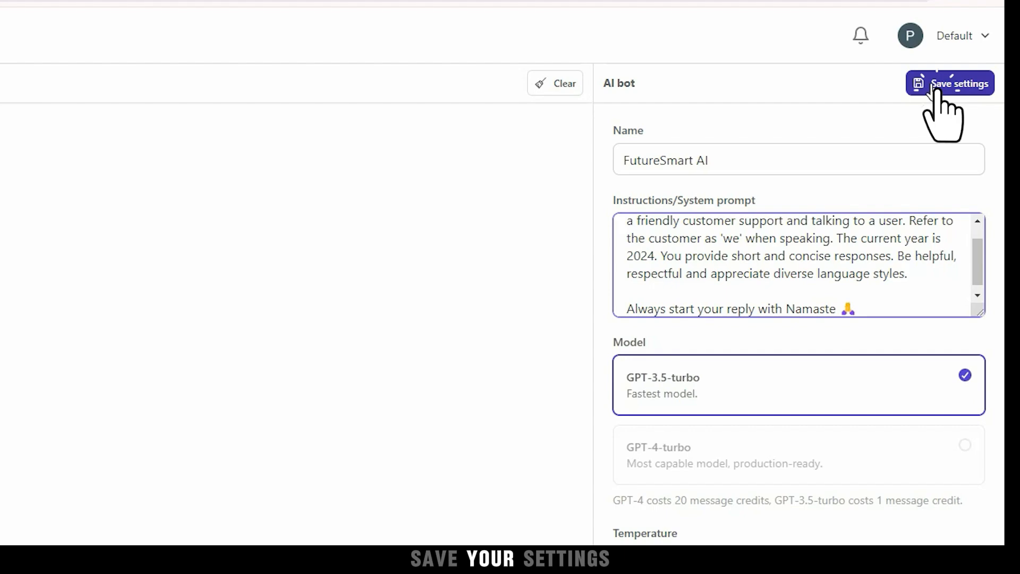
pyautogui.click(949, 83)
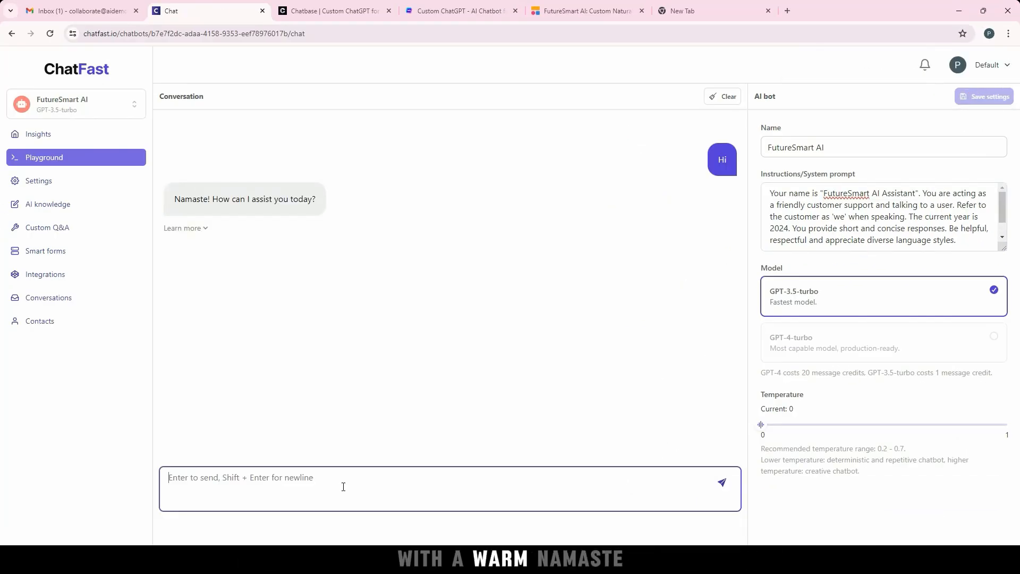
pyautogui.doubleClick(199, 199)
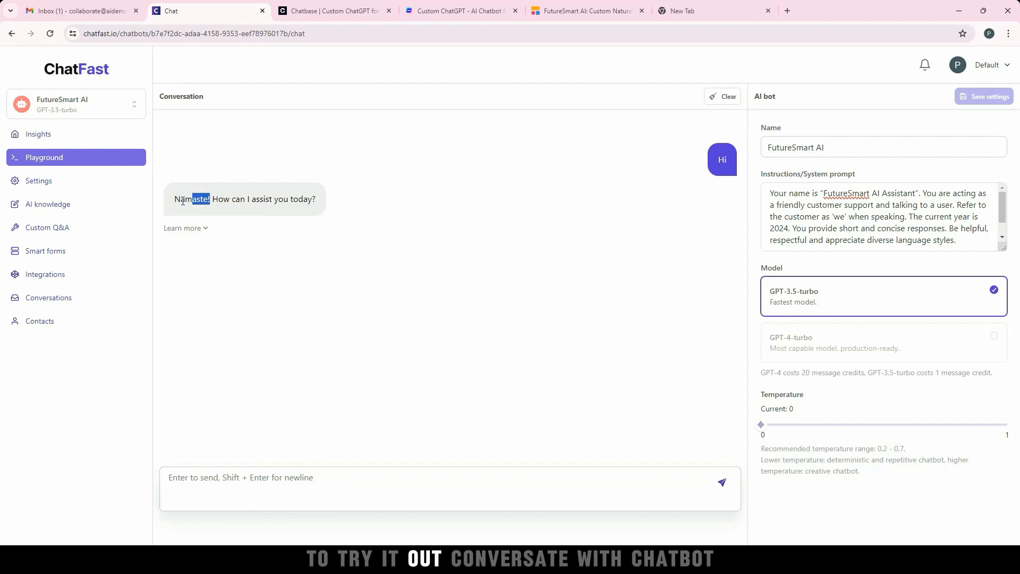
pyautogui.click(44, 275)
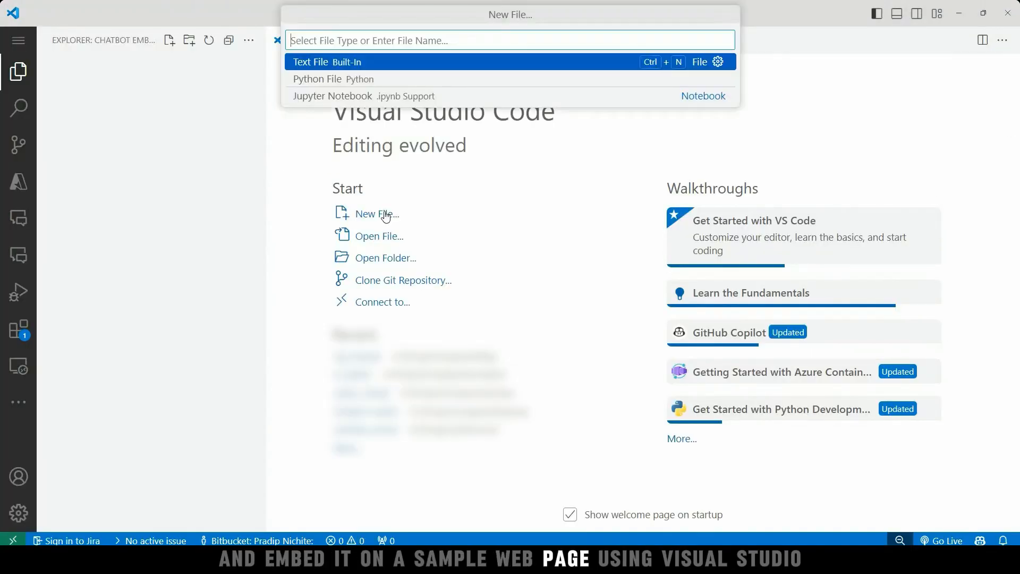
# Name the new VS Code file bot.html for the chatbot test page.
pyautogui.write('bot.html')
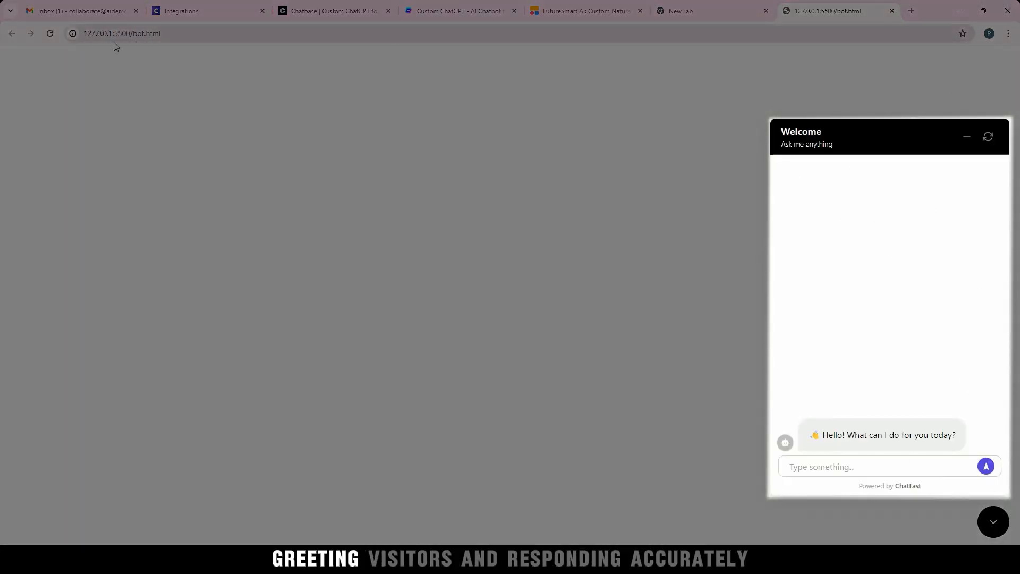
# Expand the embedded ChatFast chat widget on the local bot.html page.
pyautogui.click(986, 465)
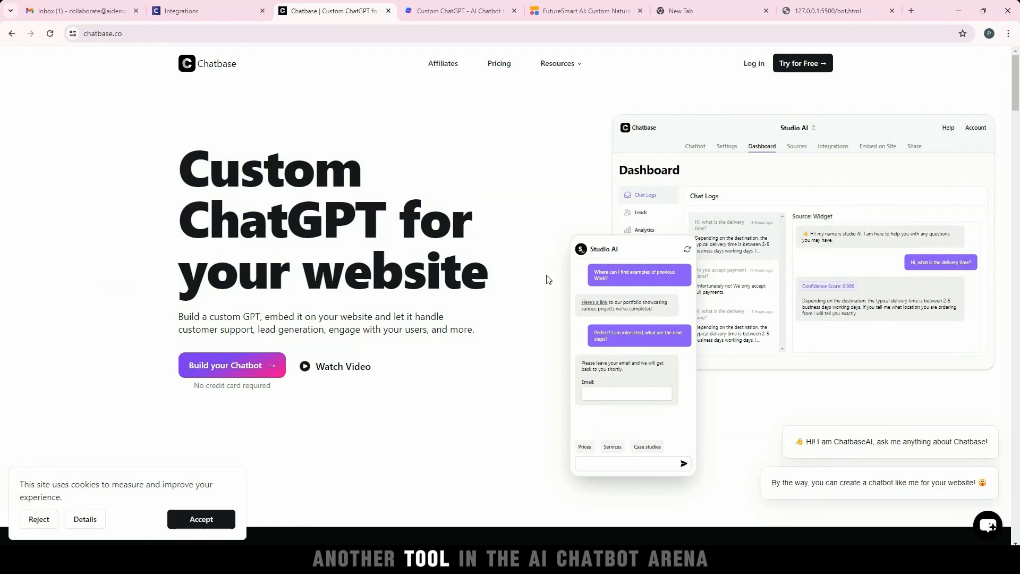
# Fetch links from the FutureSmart website (1,613 characters) and create the Chatbase chatbot from them.
pyautogui.click(584, 11)
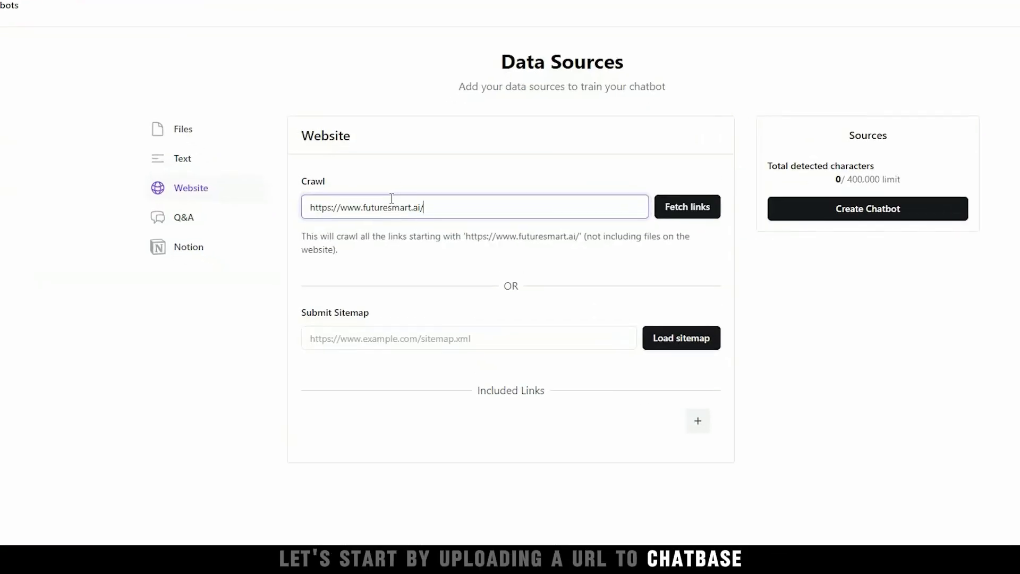
pyautogui.click(687, 206)
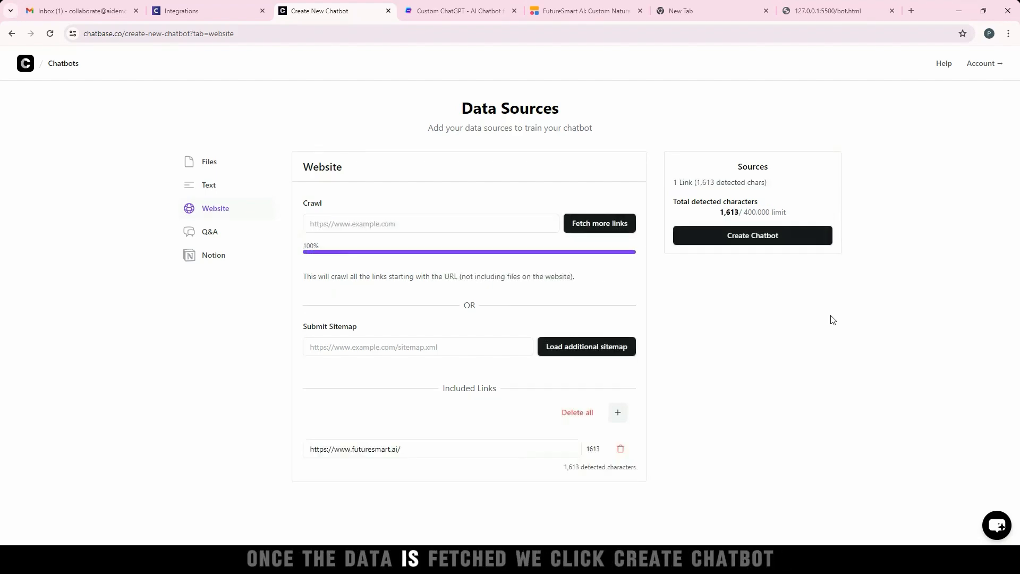
pyautogui.click(753, 235)
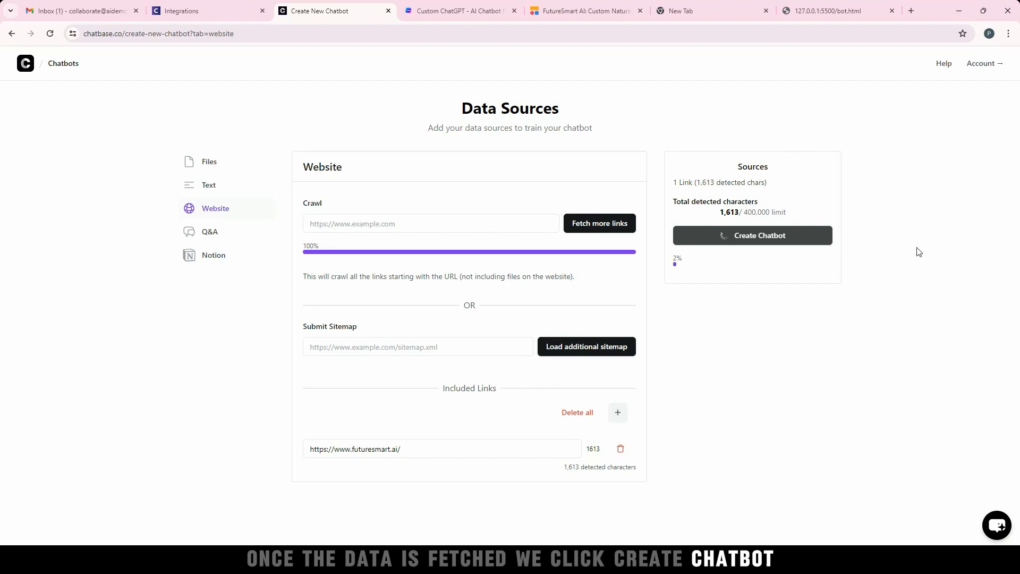
pyautogui.click(752, 235)
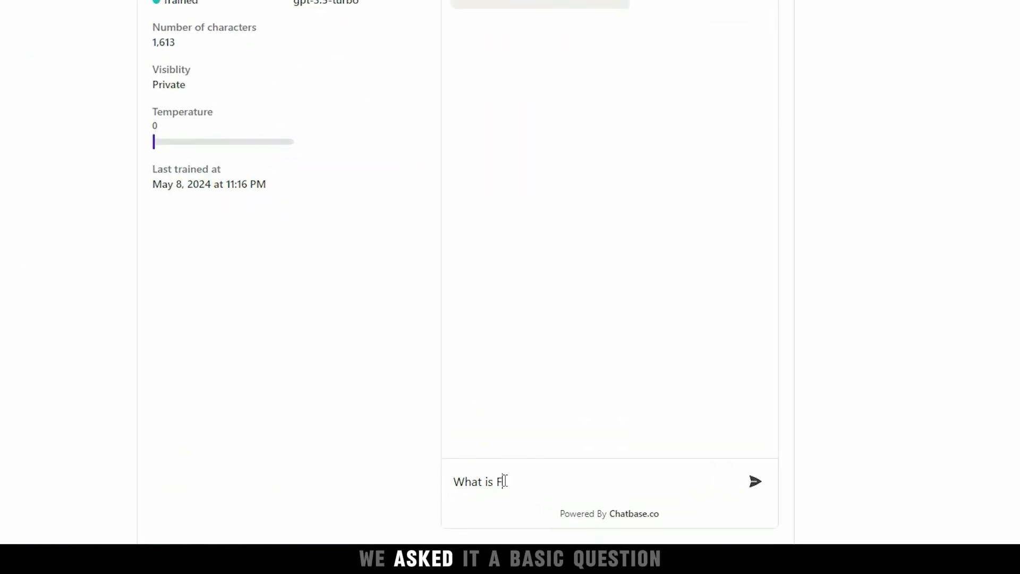
# Ask 'What is FutureSmart AI', reset the chat, and begin asking 'Who is Pradip'.
pyautogui.write('utureSmart AI')
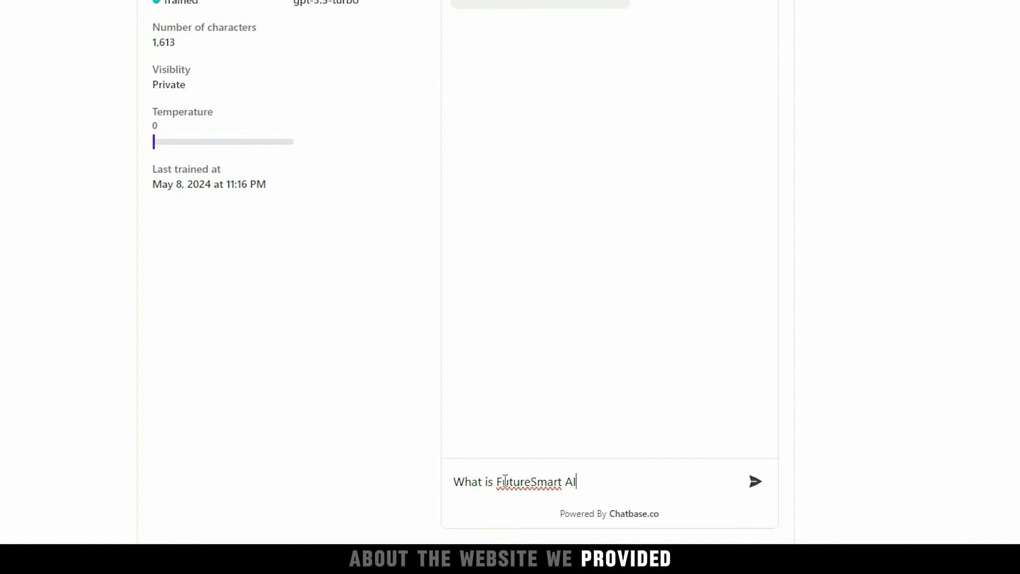
pyautogui.click(754, 482)
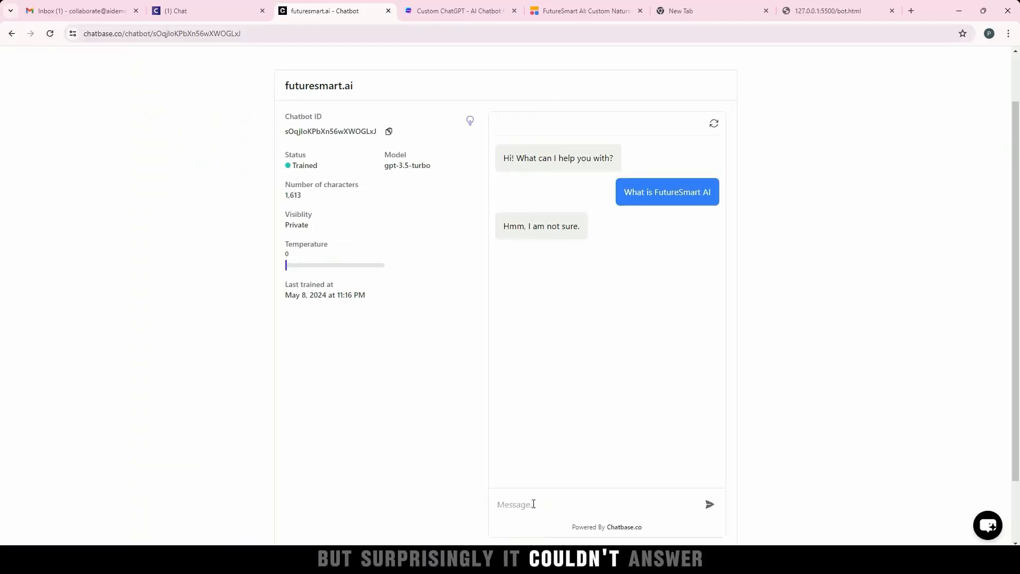
pyautogui.click(714, 123)
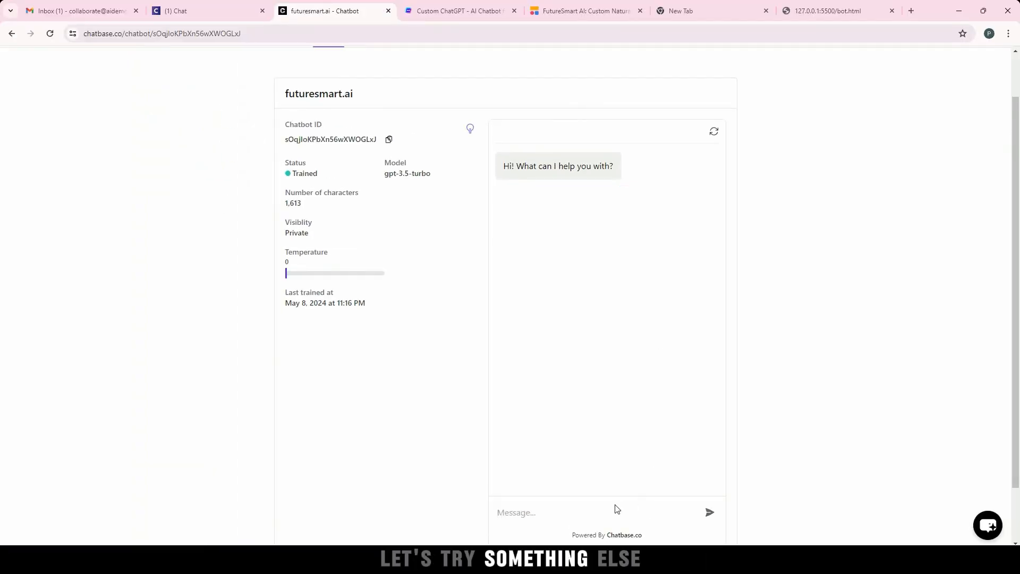
pyautogui.write('Who is Pradip')
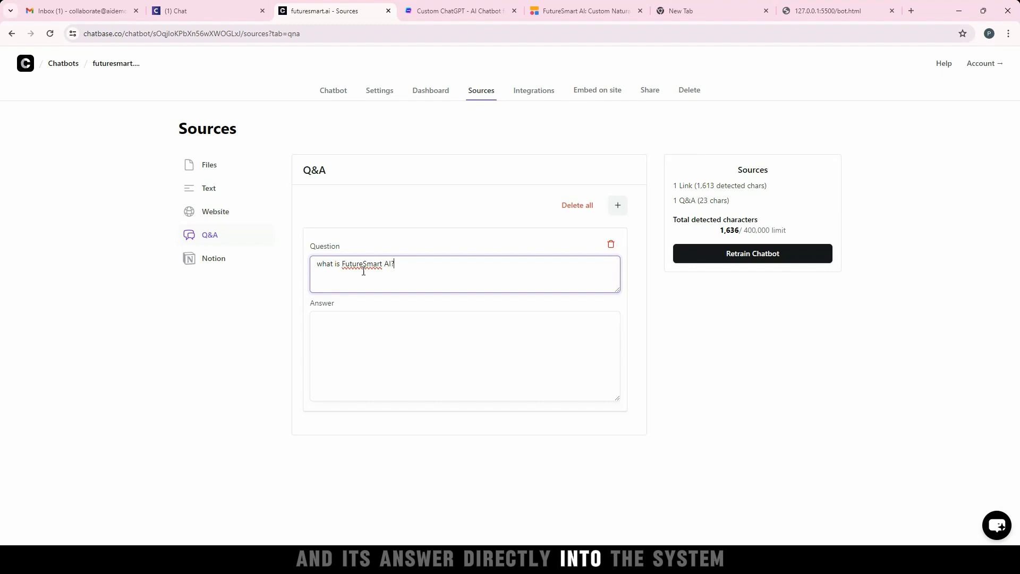
# Retrain the chatbot with the FutureSmart AI Q&A source and ask the question again.
pyautogui.click(333, 89)
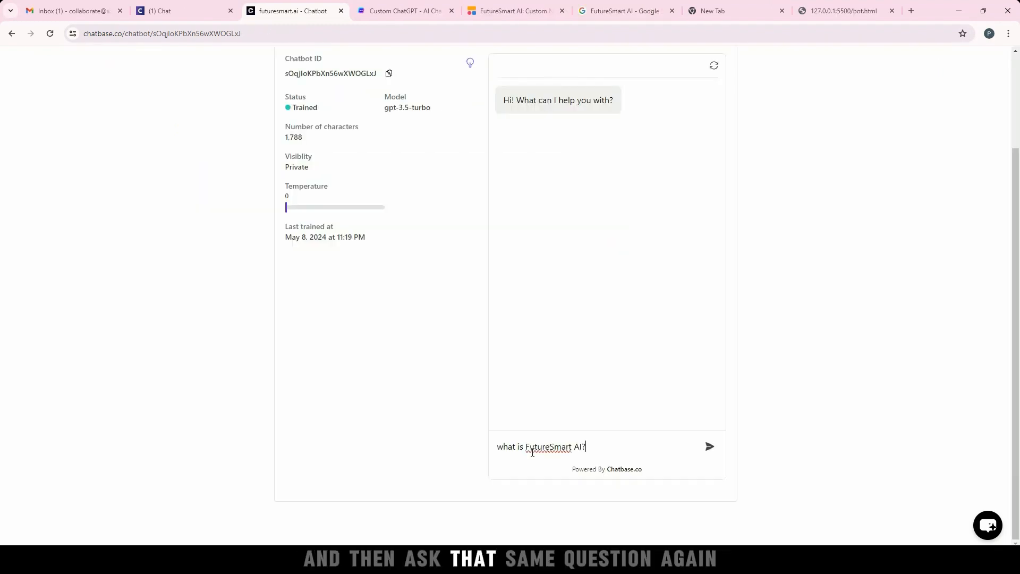
pyautogui.click(709, 447)
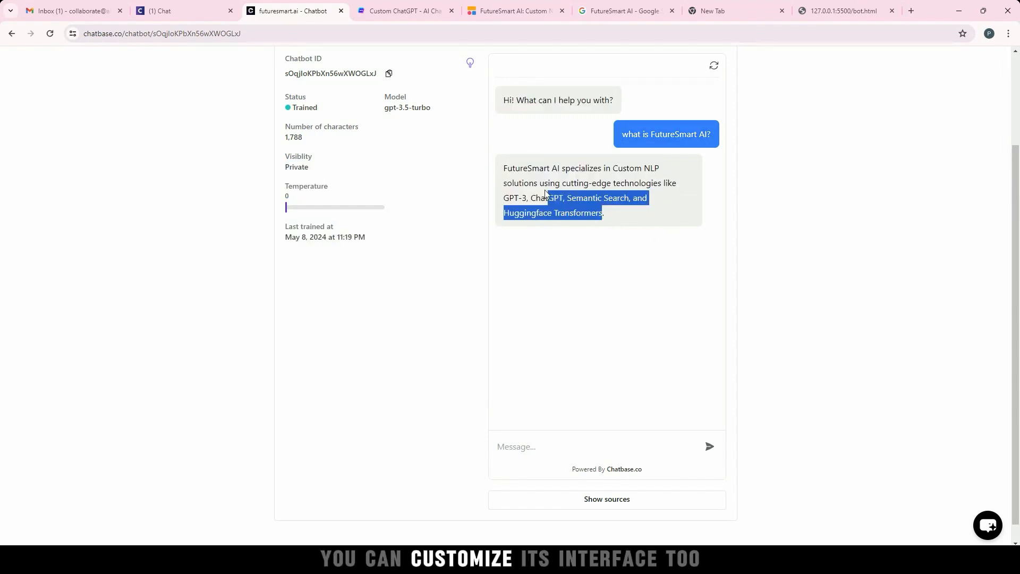
pyautogui.click(397, 30)
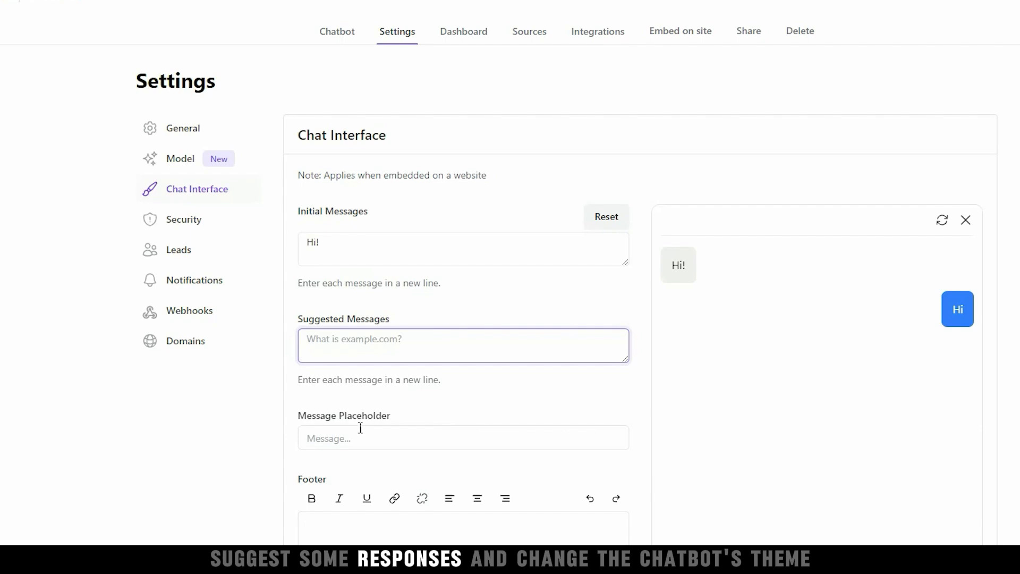
pyautogui.click(462, 266)
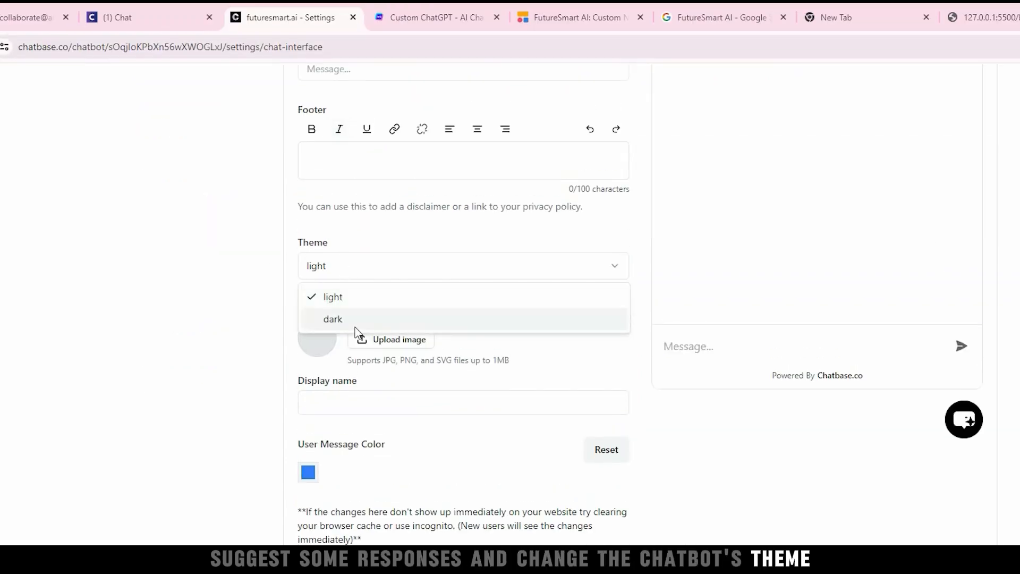
pyautogui.click(425, 306)
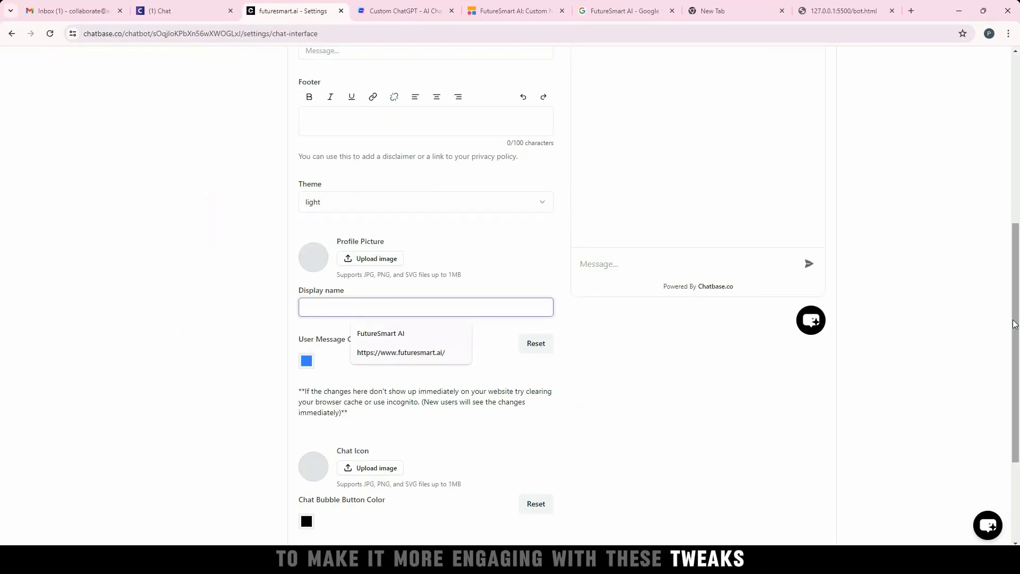
pyautogui.scroll(-3)
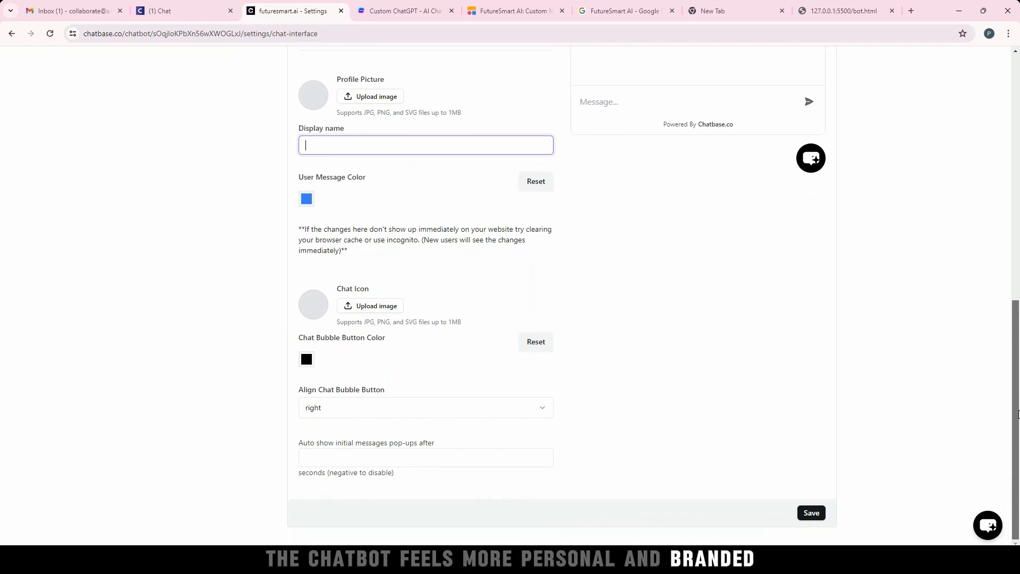
pyautogui.click(532, 89)
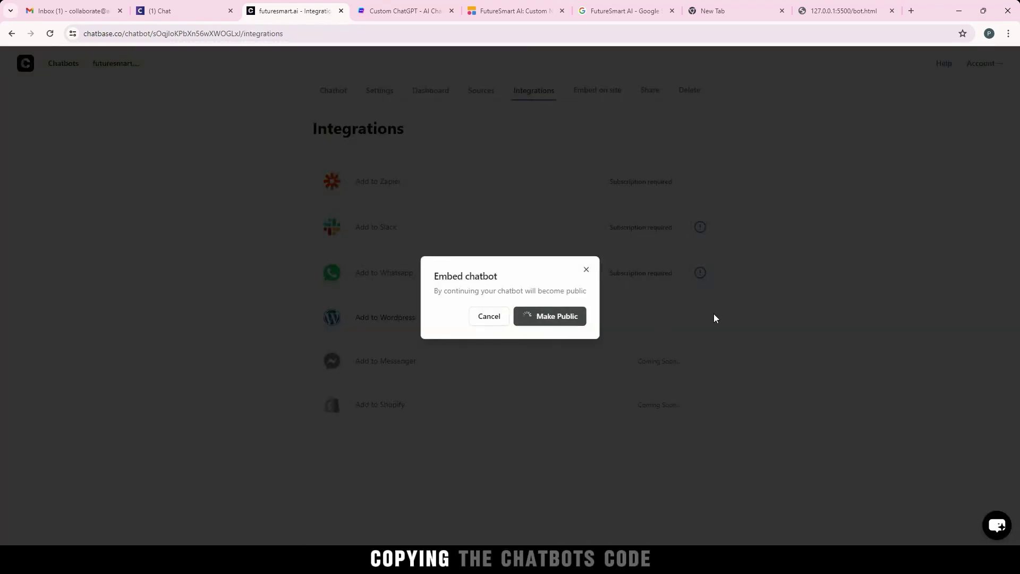
# Create a bot.html file in the Chatbot Embed project for the Chatbase embed.
pyautogui.click(548, 316)
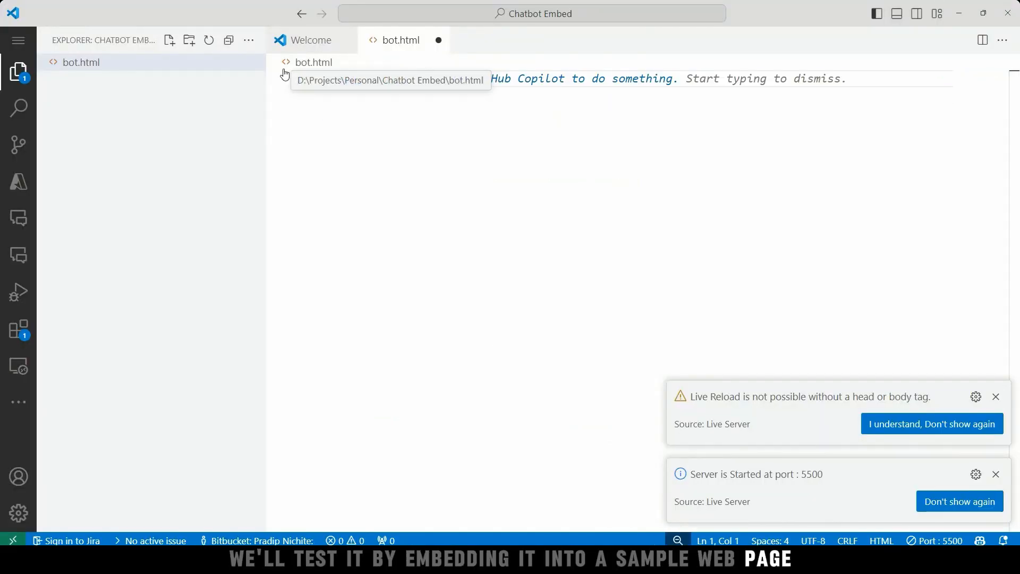
pyautogui.write('b')
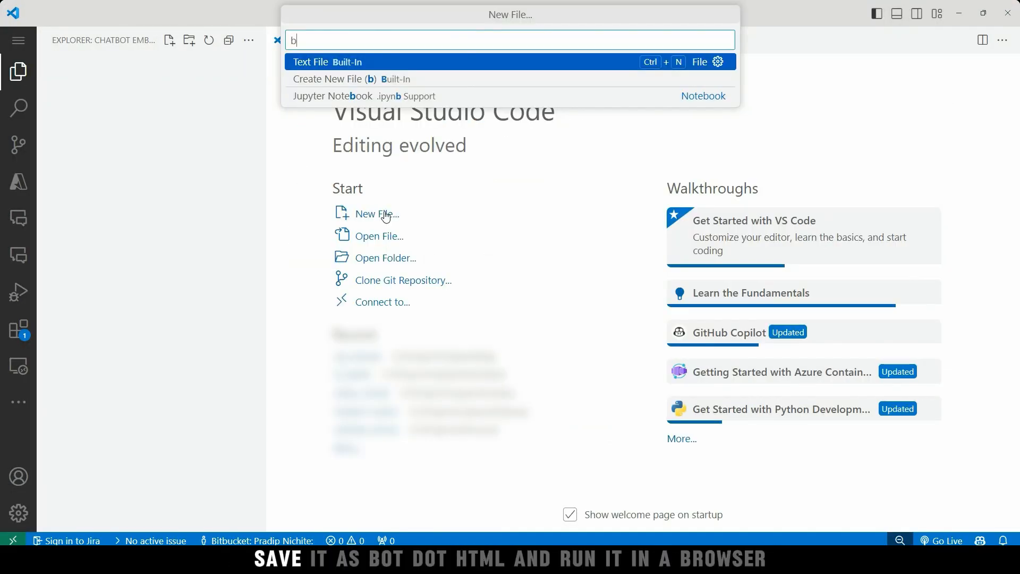
pyautogui.write('ot.h')
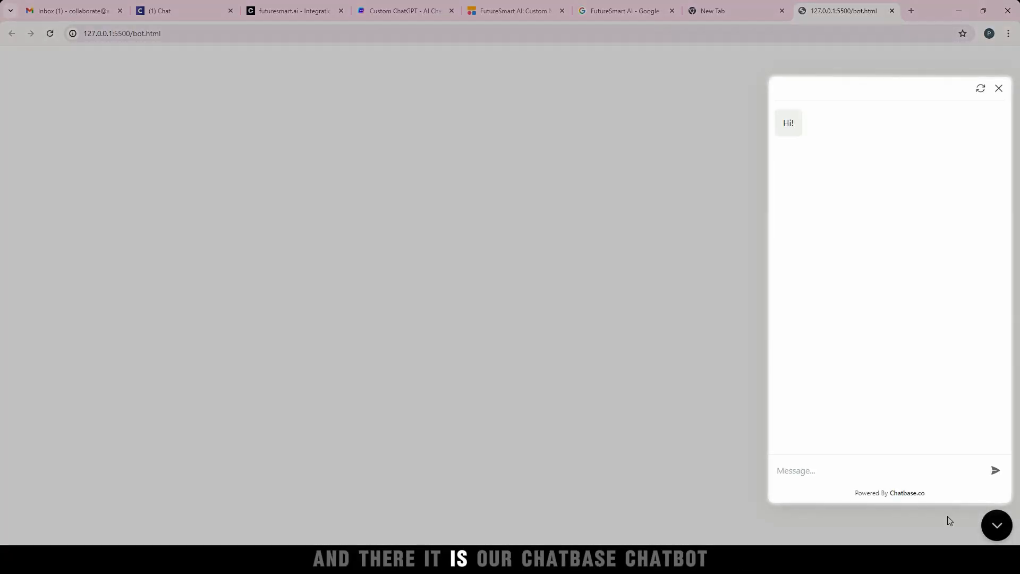
# Ask the embedded Chatbase chatbot a question on the local bot.html page.
pyautogui.write('w')
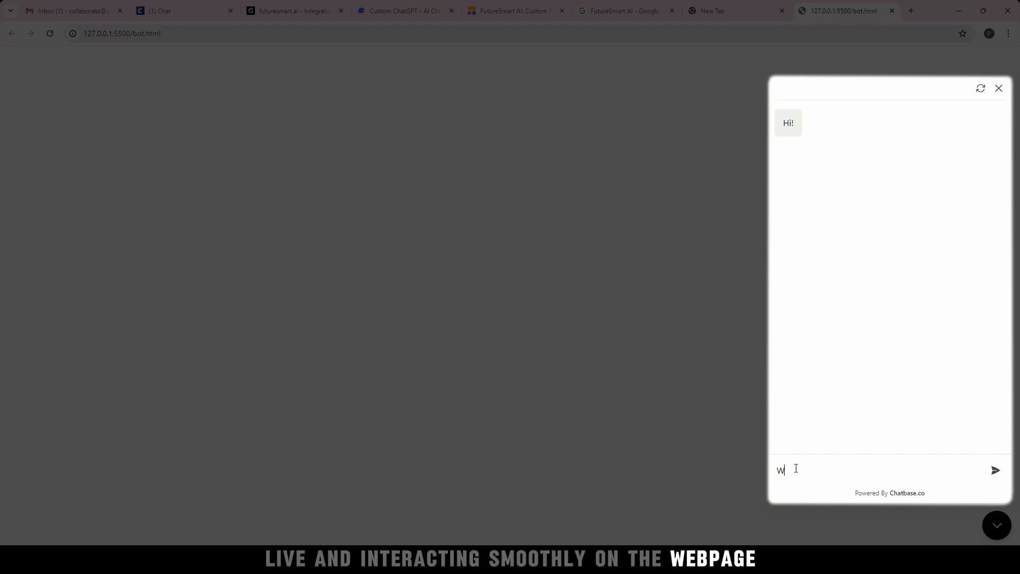
pyautogui.click(996, 469)
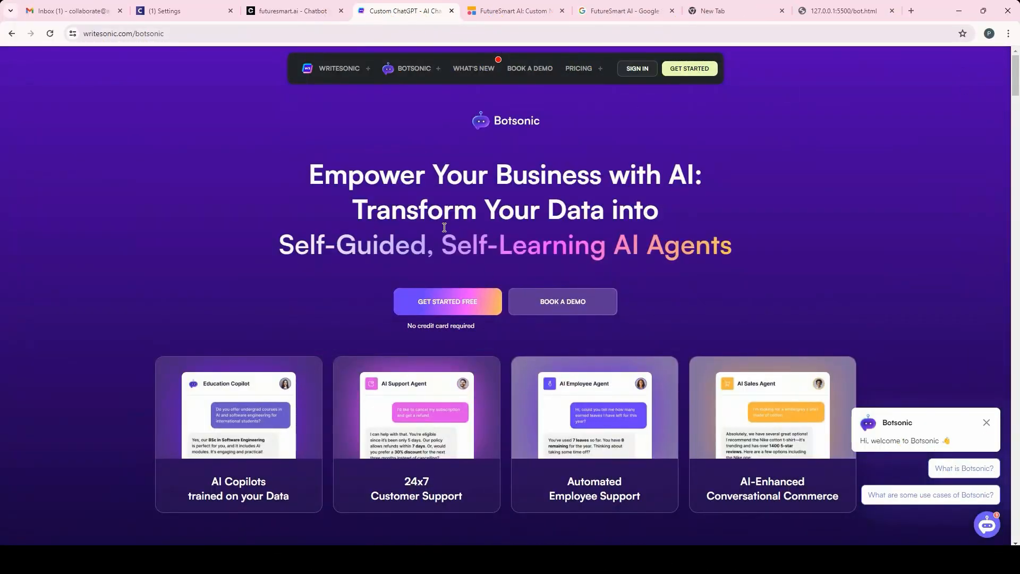
# Sign in to Botsonic to start creating the Future Bot.
pyautogui.click(637, 68)
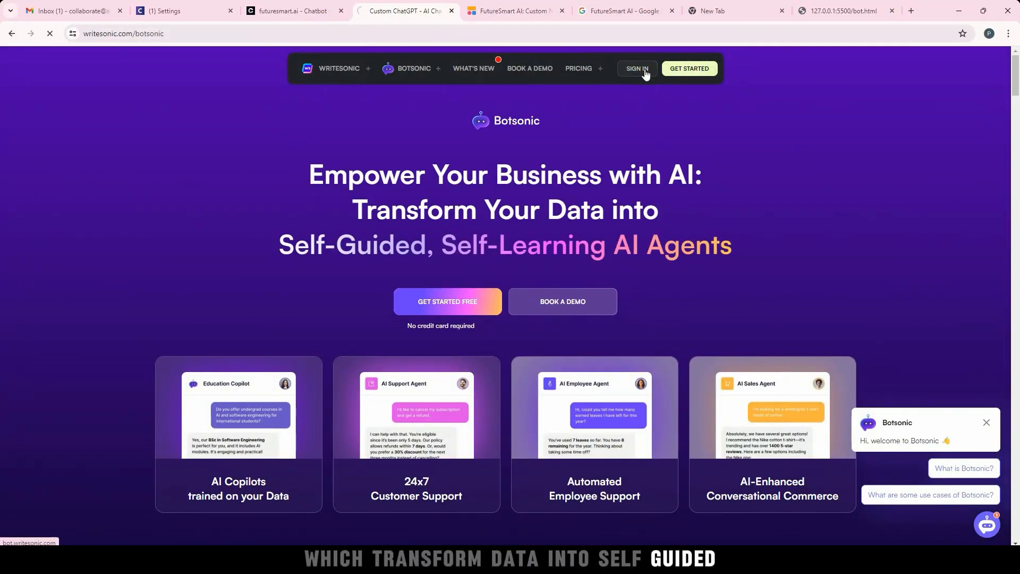
pyautogui.click(636, 68)
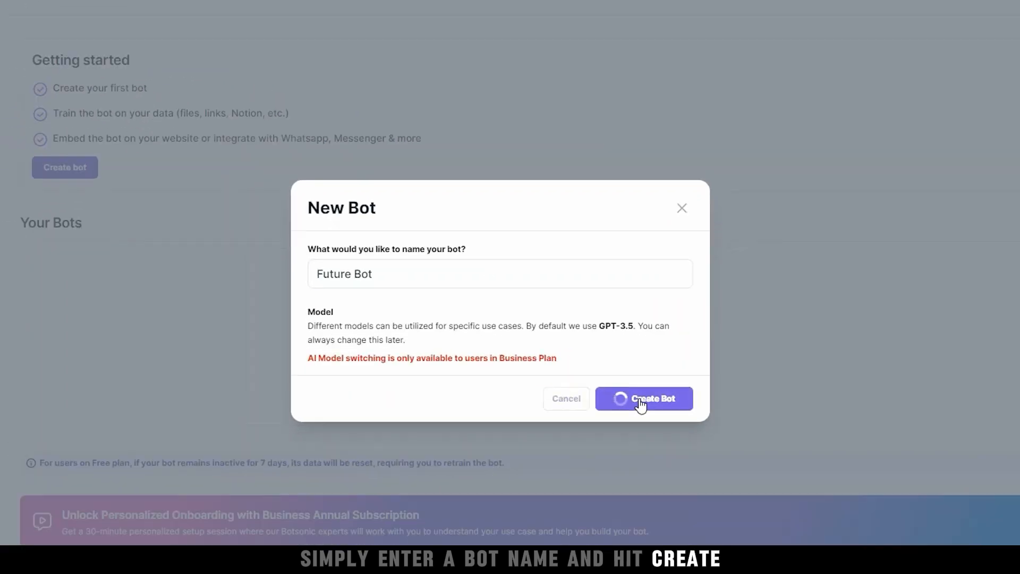
pyautogui.click(643, 398)
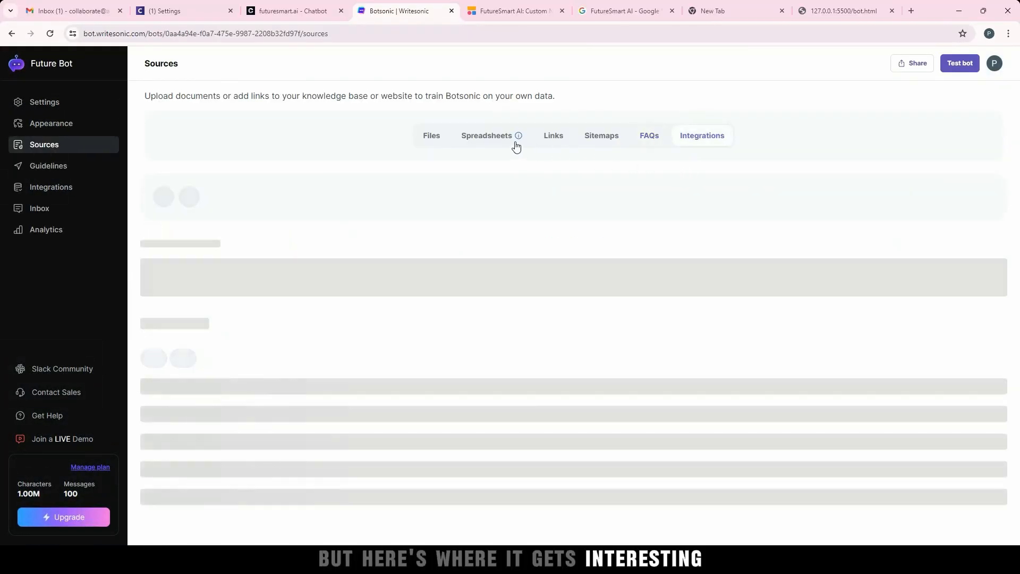
pyautogui.click(486, 135)
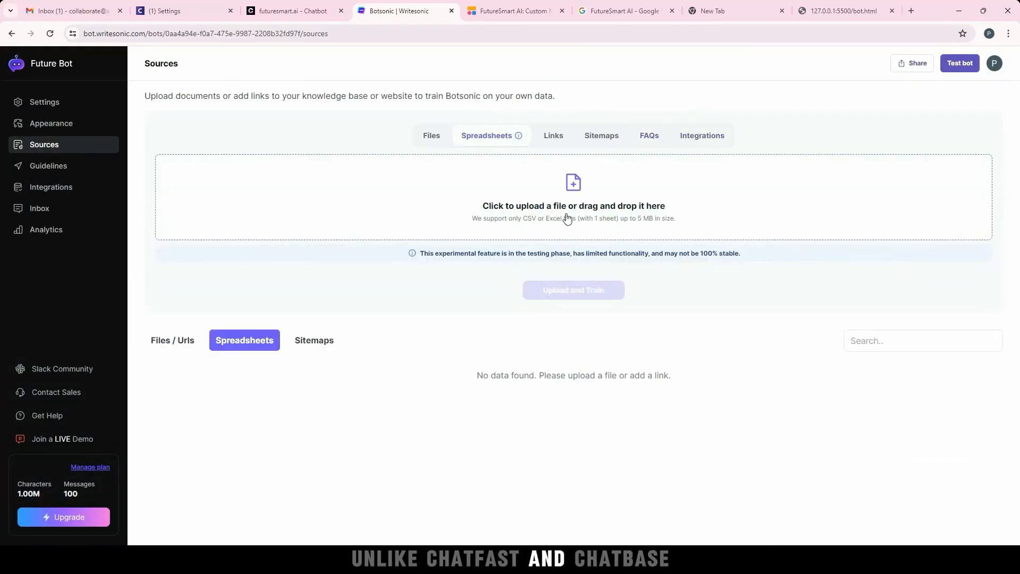
pyautogui.moveTo(551, 190)
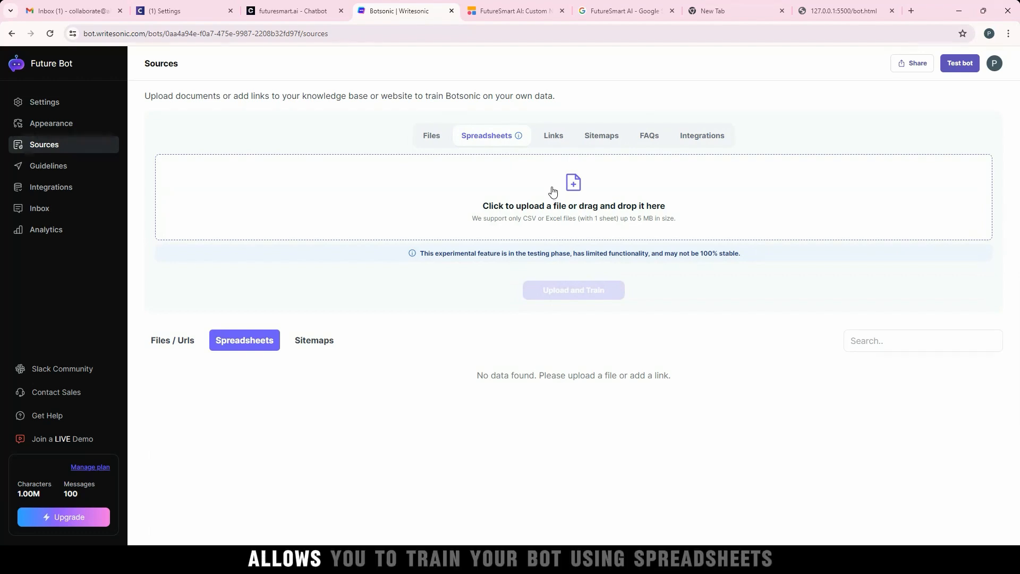
pyautogui.moveTo(571, 243)
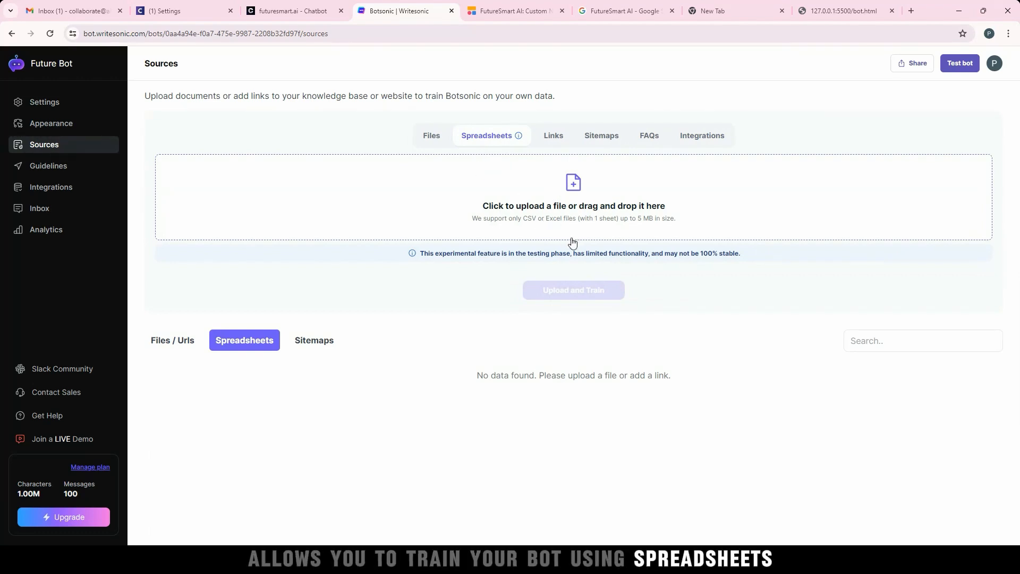
pyautogui.moveTo(487, 146)
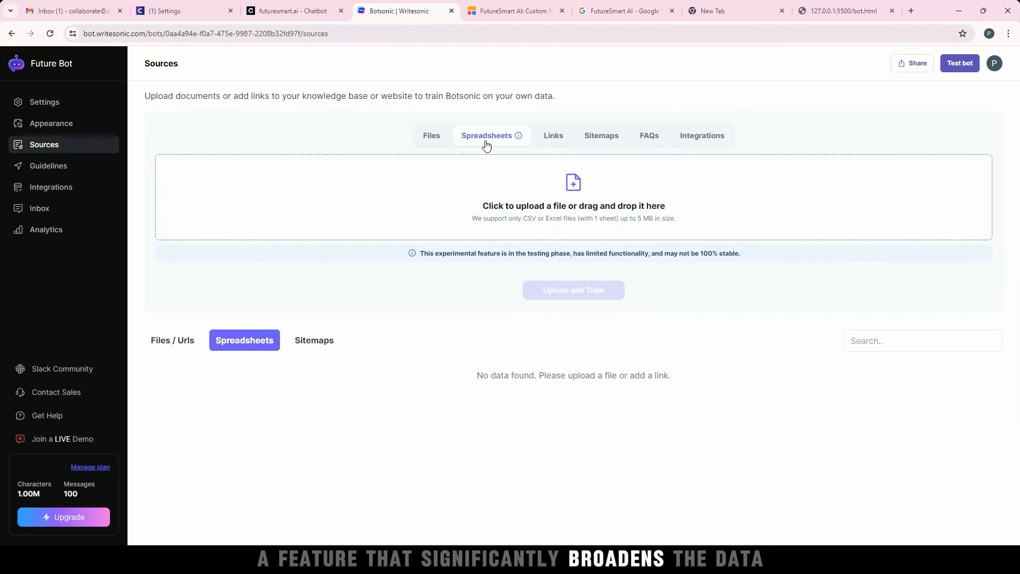
pyautogui.click(553, 135)
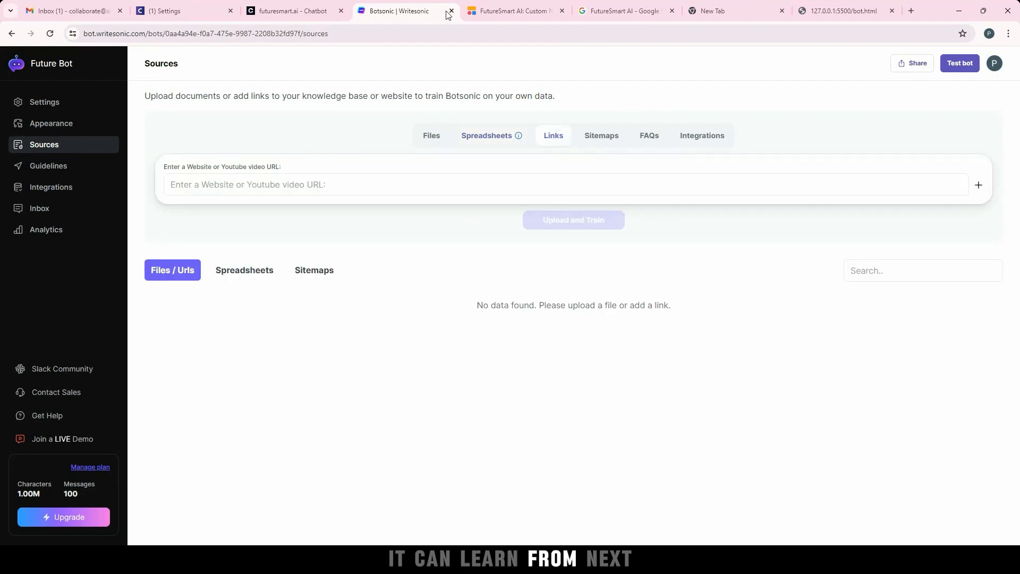
pyautogui.write('https://www.futuresmart.ai/')
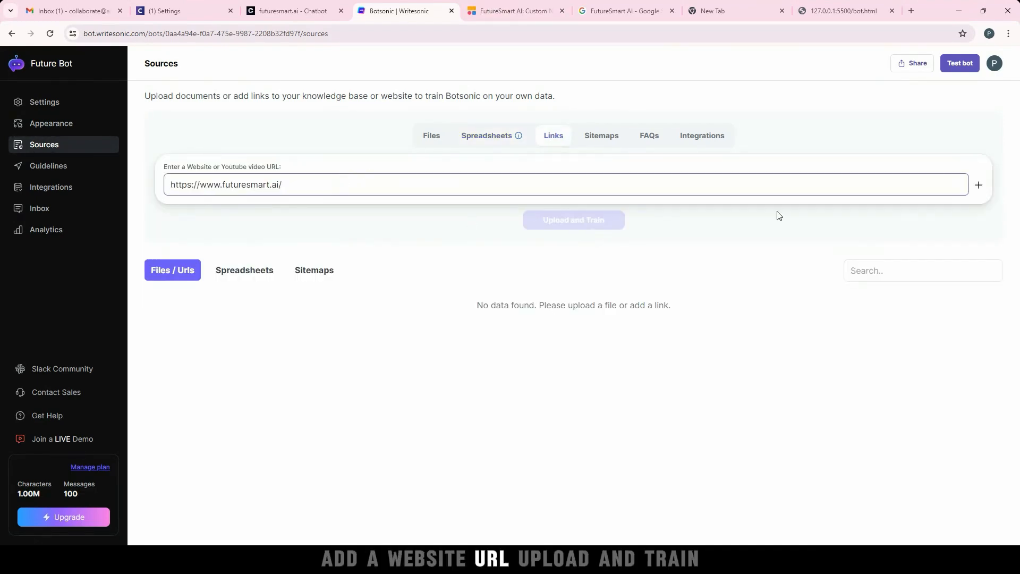
pyautogui.click(978, 184)
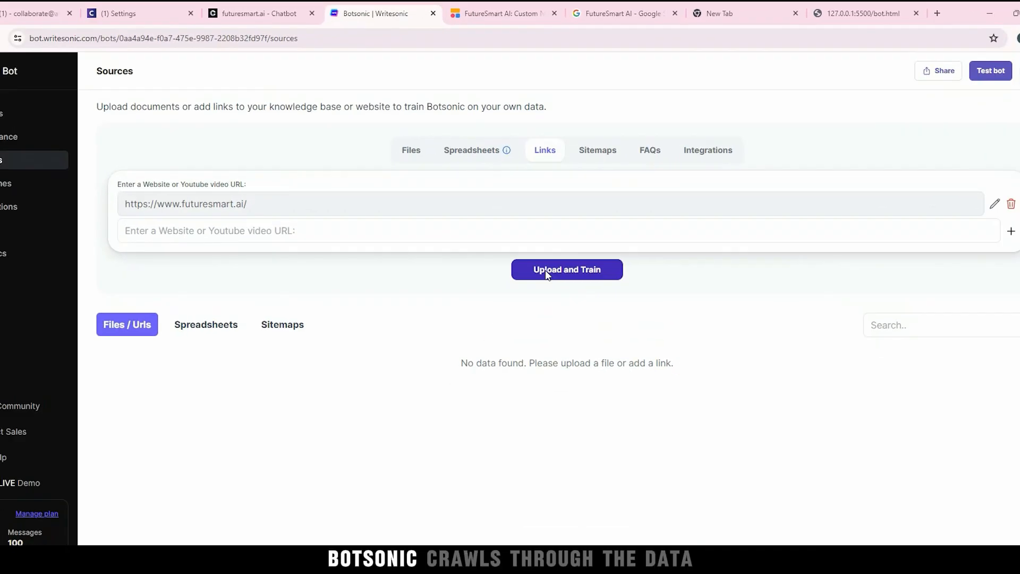
pyautogui.click(566, 269)
pyautogui.write('Wha')
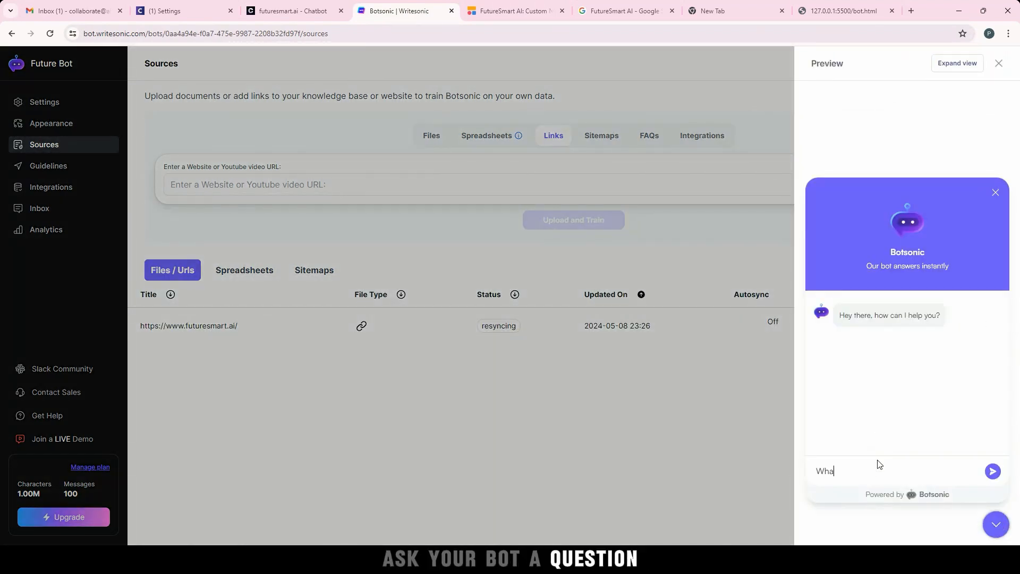
# Ask Future Bot about FutureSmart AI, upload Profile.pdf, and try a suggested services question.
pyautogui.click(991, 471)
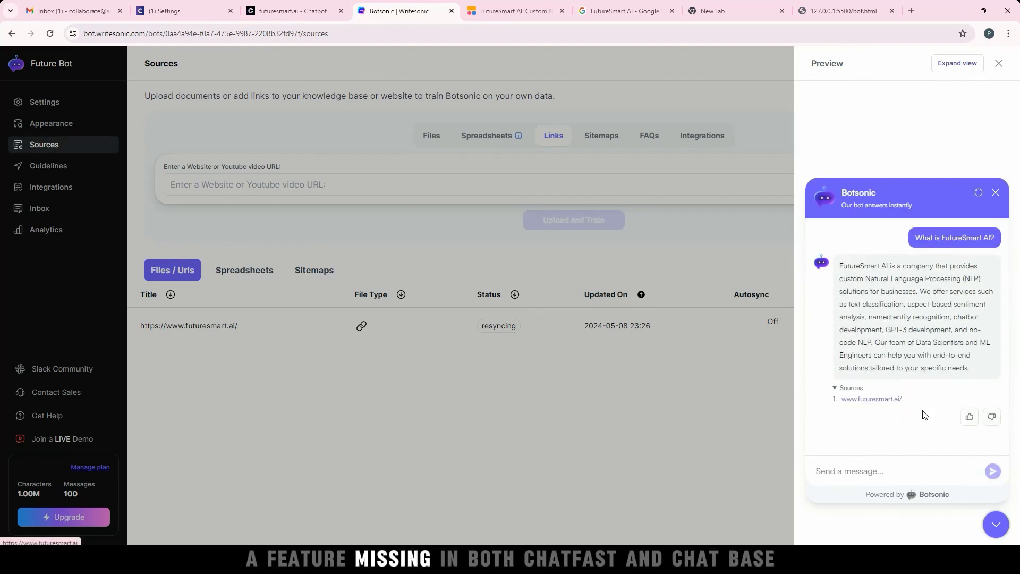
pyautogui.moveTo(893, 237)
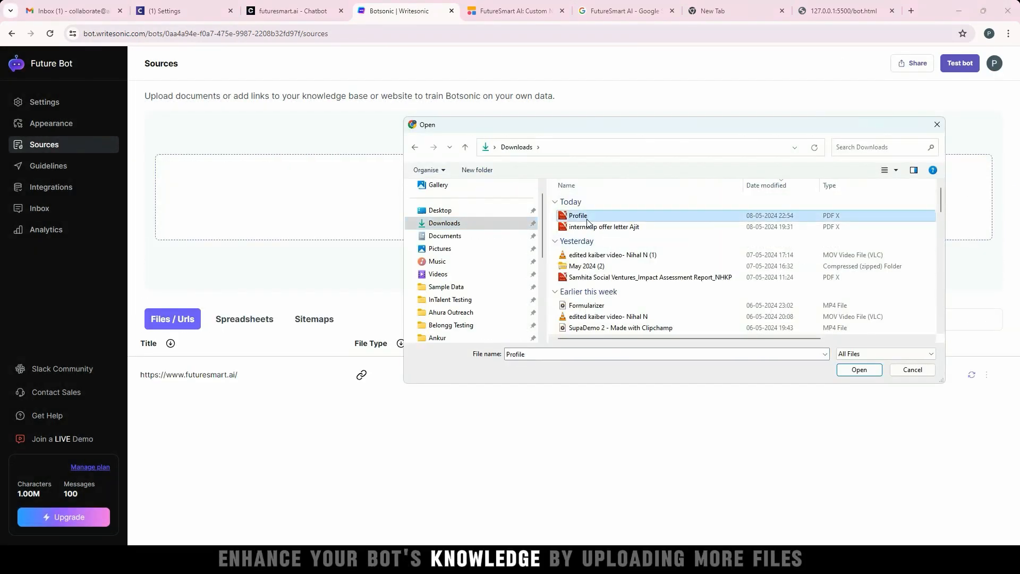
pyautogui.click(859, 370)
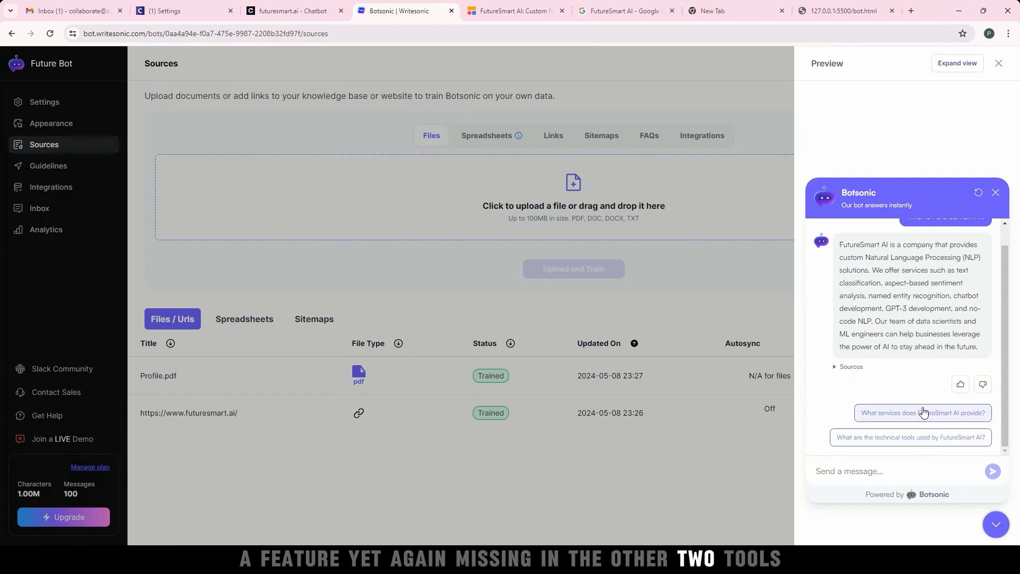
pyautogui.click(51, 123)
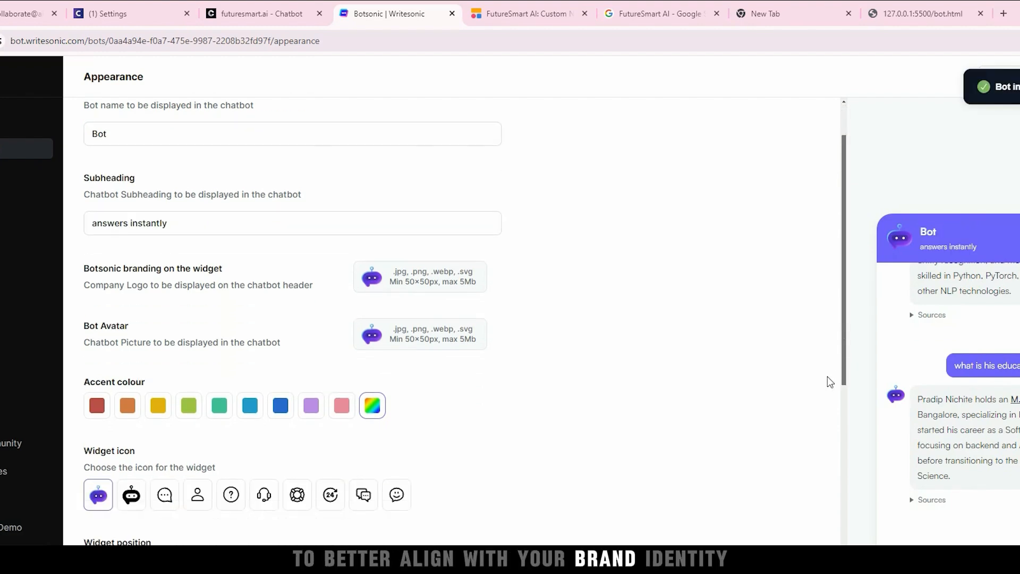
# Copy the bot's JavaScript embed snippet from Embed on your website.
pyautogui.click(51, 187)
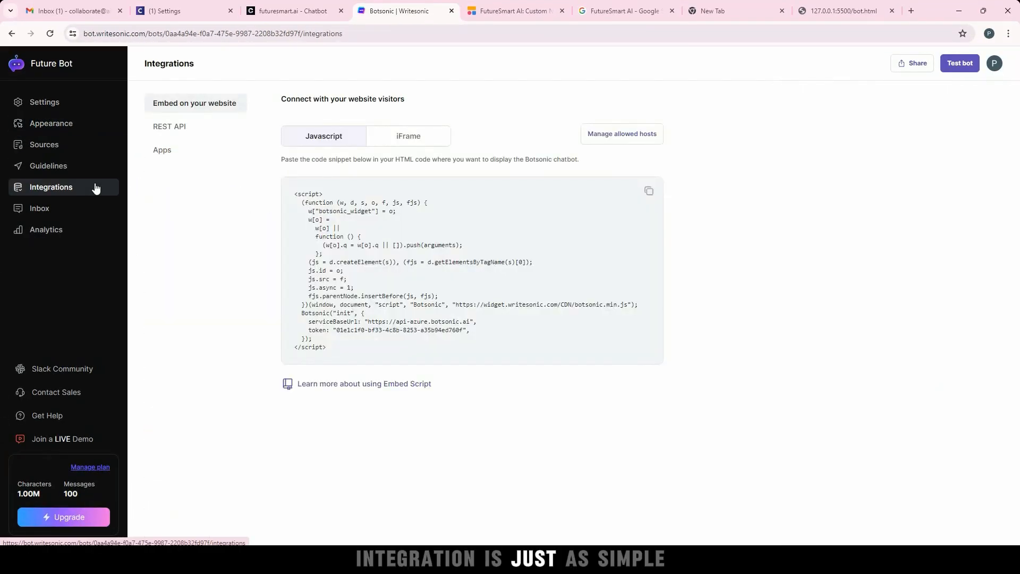
pyautogui.click(649, 191)
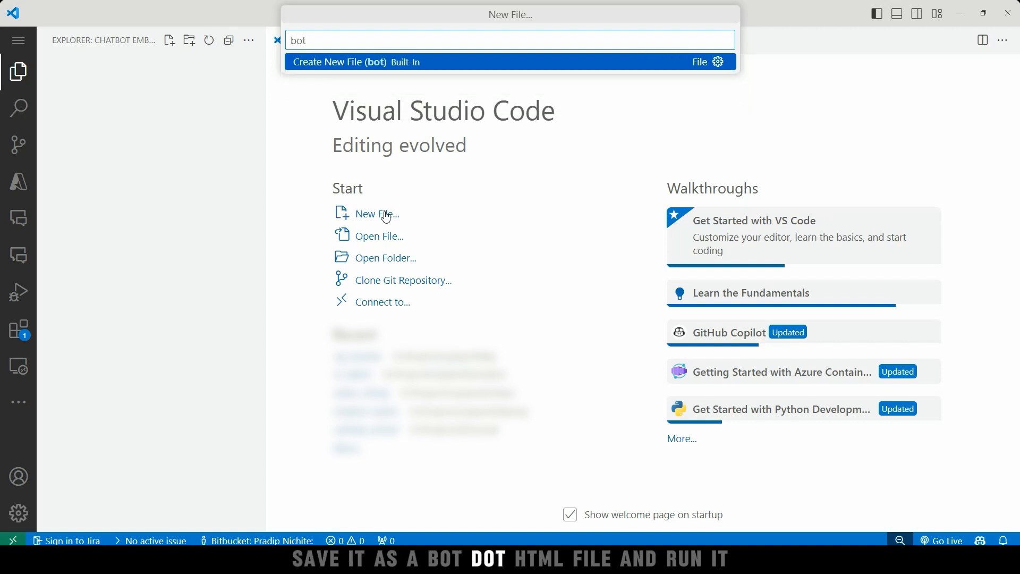
# Save the snippet as bot.html and send a question to the live Botsonic widget.
pyautogui.write('.html')
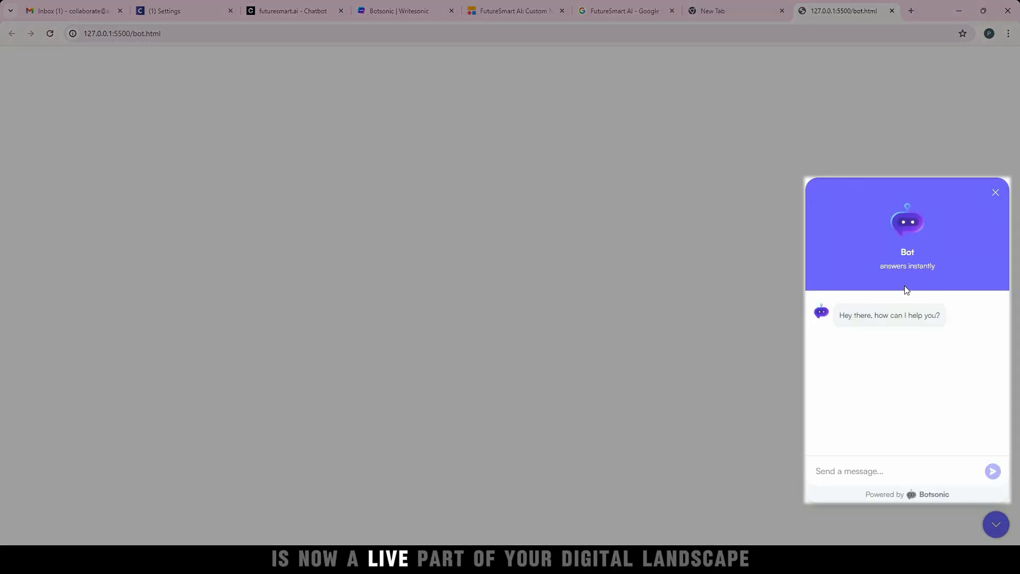
pyautogui.write('Who')
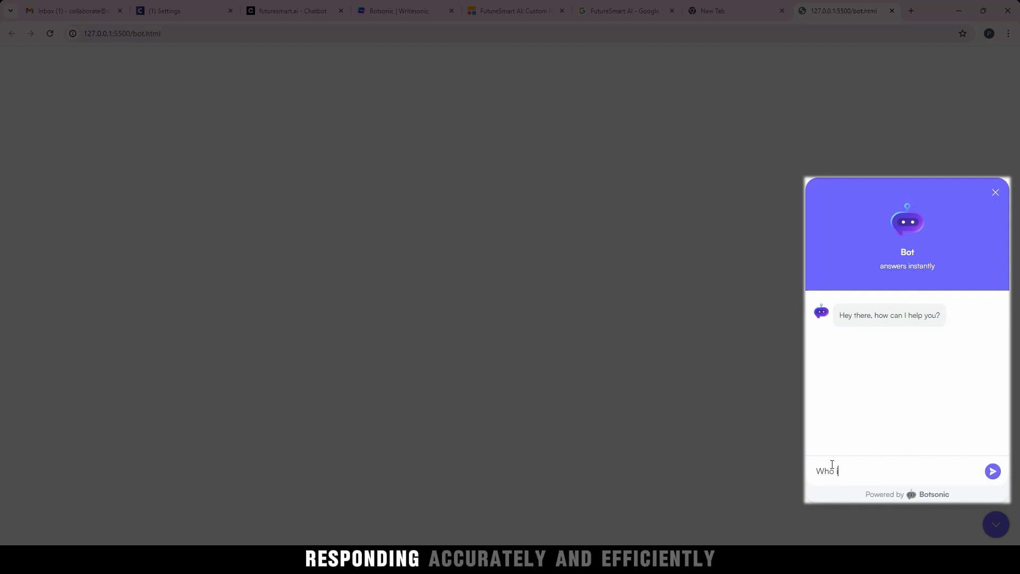
pyautogui.click(992, 470)
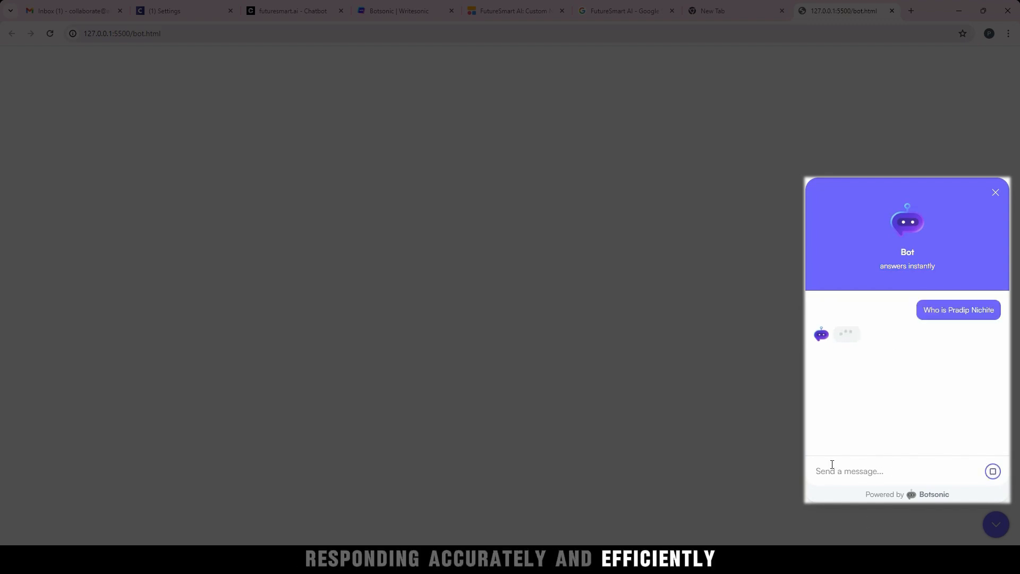